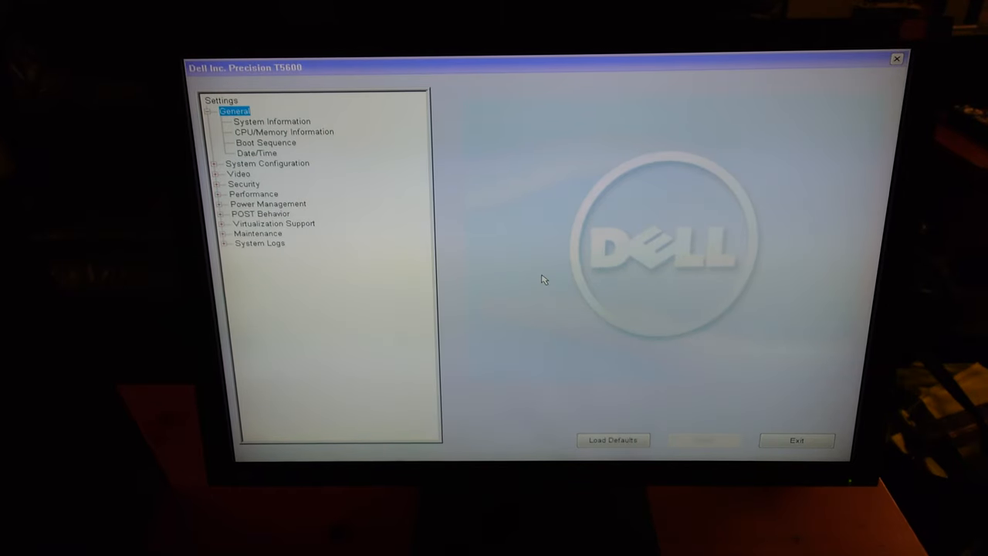
# Step: View the System Information summary, then the CPU/Memory Information page under General
pyautogui.click(271, 121)
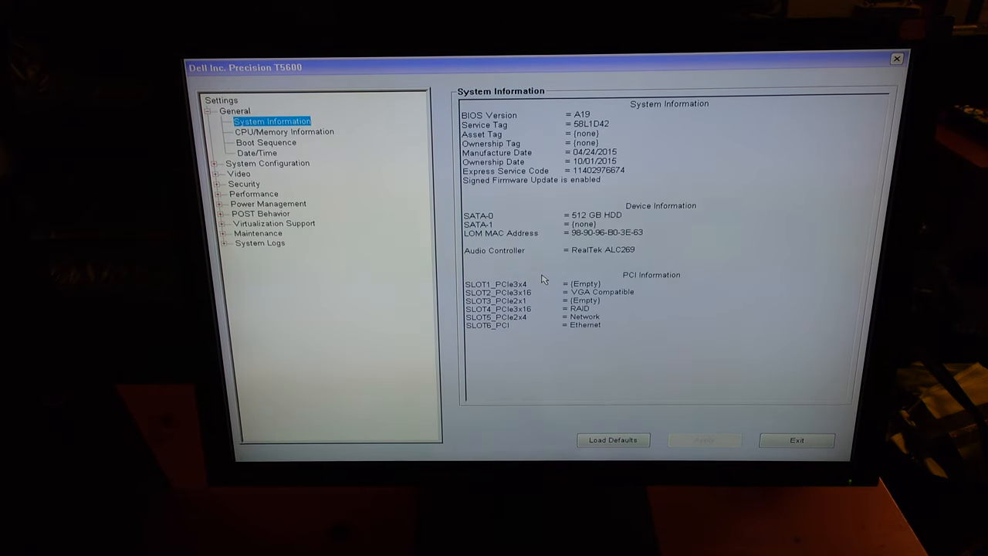
pyautogui.click(285, 132)
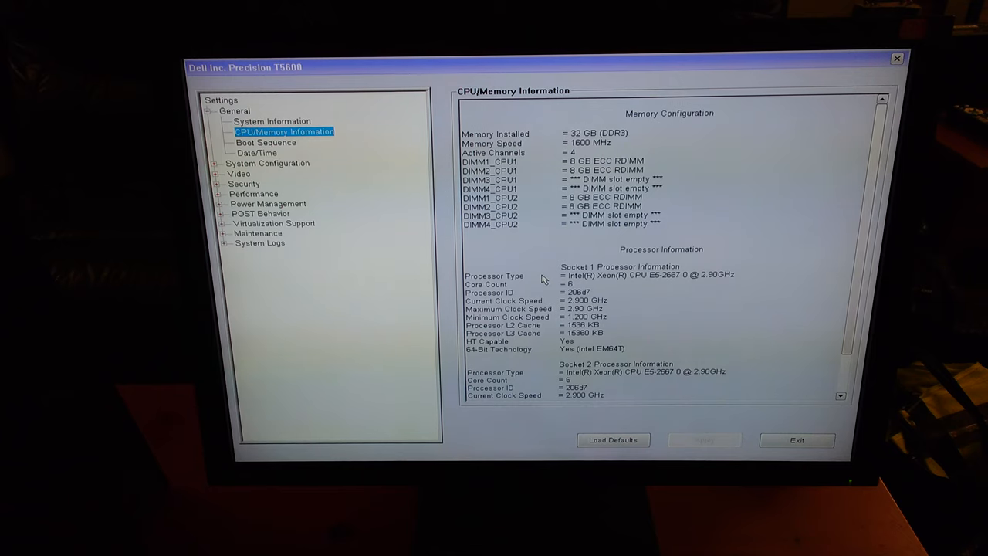
# Step: Review the boot sequence and System Configuration drives, USB, HDD fan and video slot settings
pyautogui.click(265, 142)
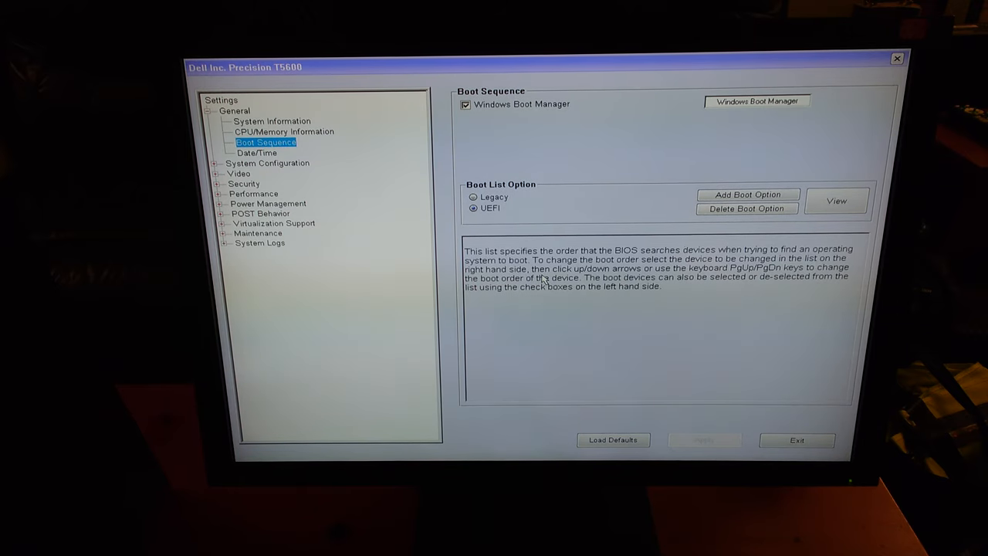
pyautogui.click(267, 162)
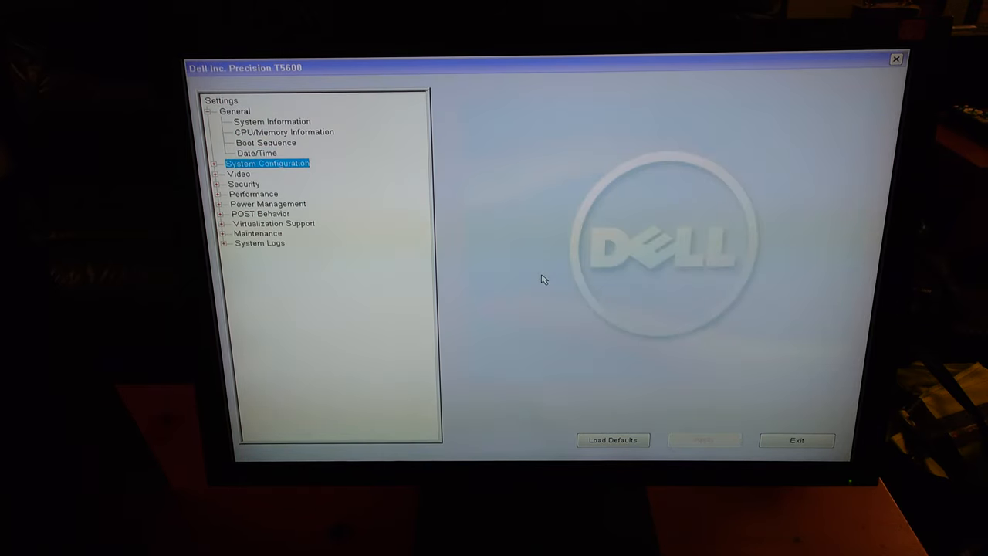
pyautogui.click(236, 163)
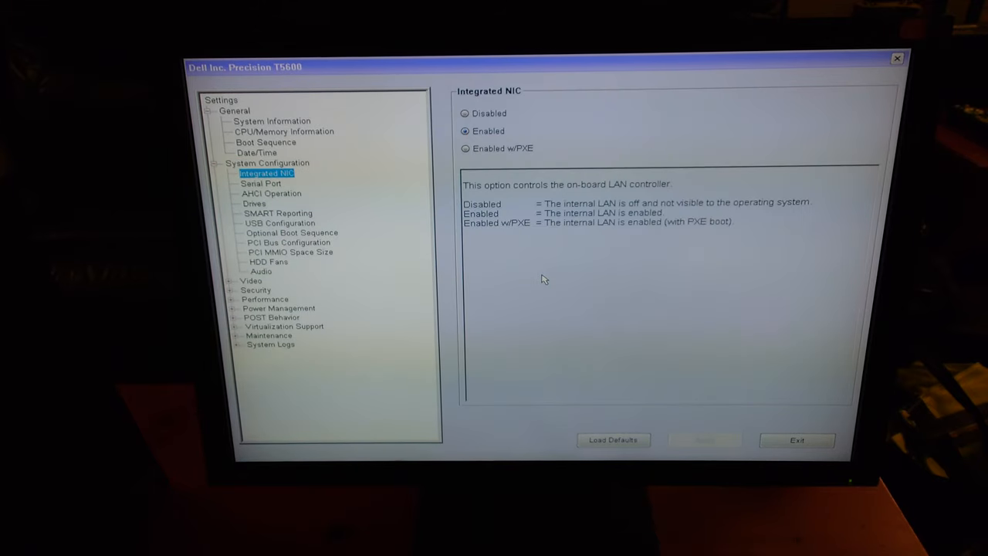
pyautogui.click(267, 163)
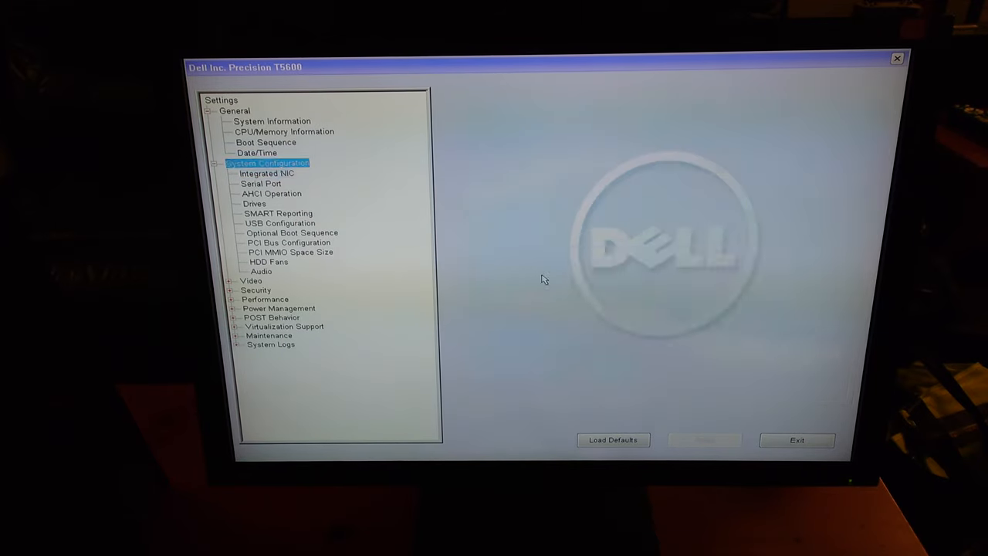
pyautogui.click(255, 203)
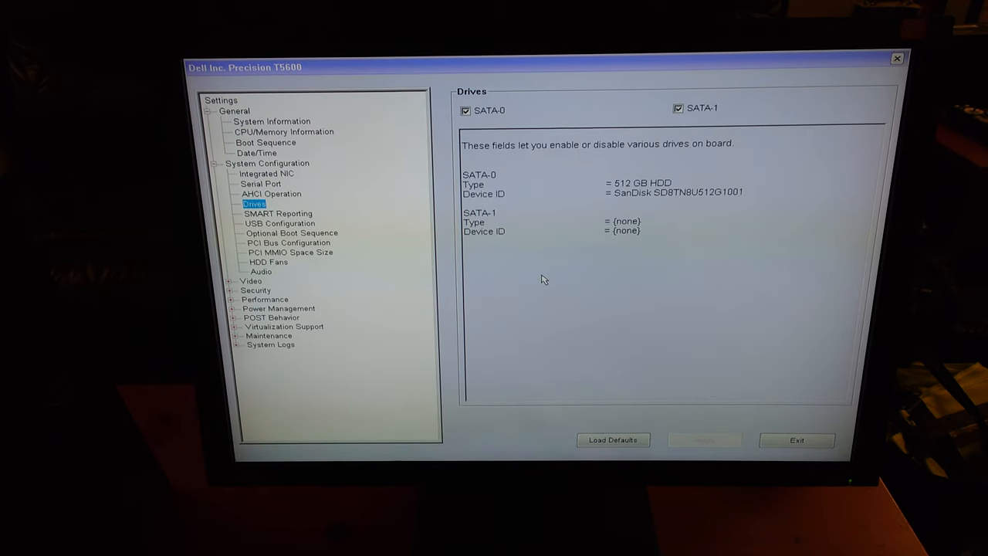
pyautogui.click(279, 223)
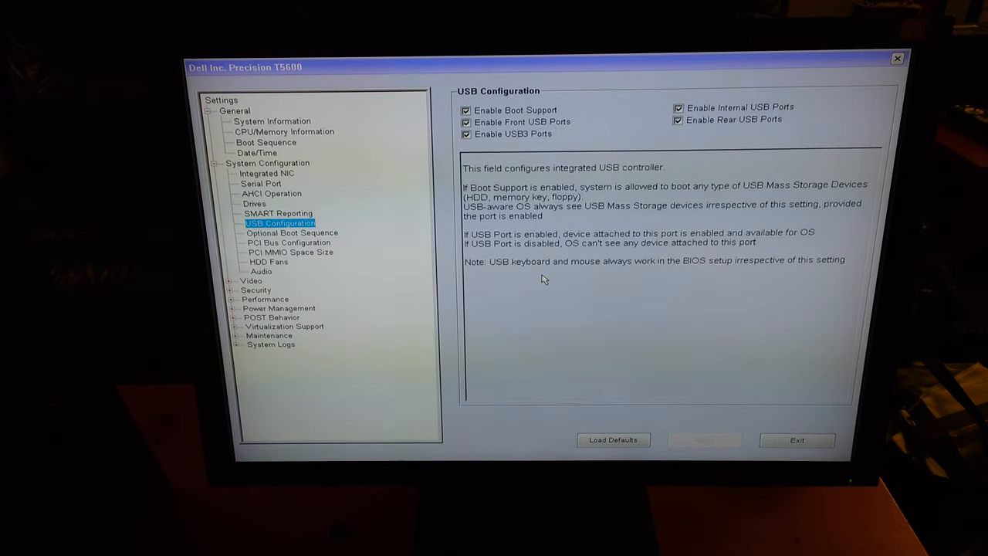
pyautogui.click(268, 262)
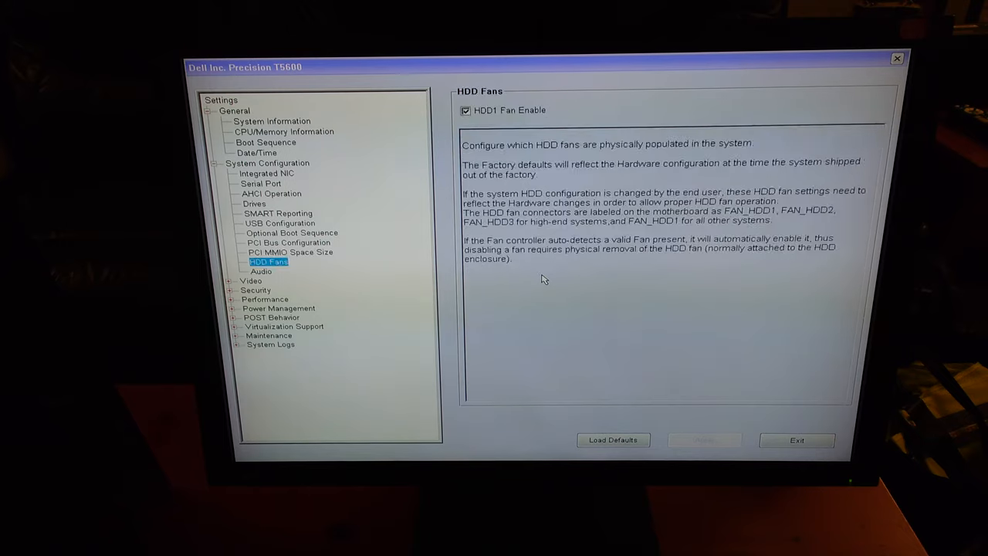
pyautogui.click(287, 289)
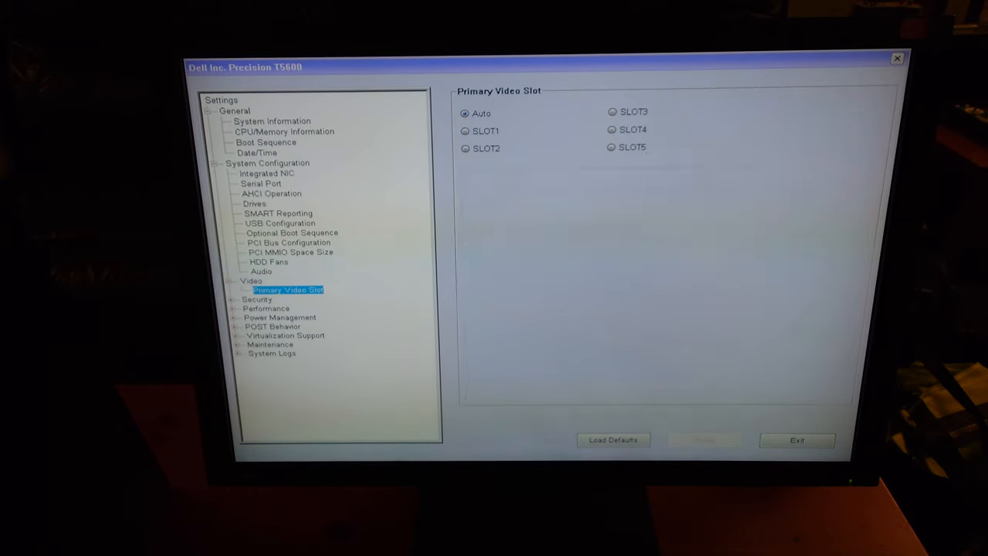
# Step: Review Security options: strong password, password changes, Computrace and Execute Disable support
pyautogui.click(257, 299)
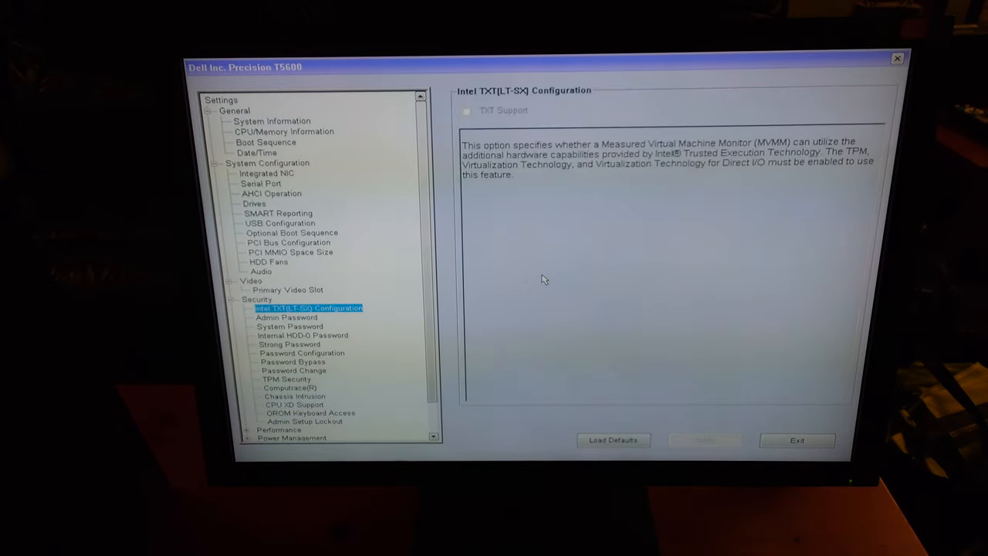
pyautogui.click(289, 344)
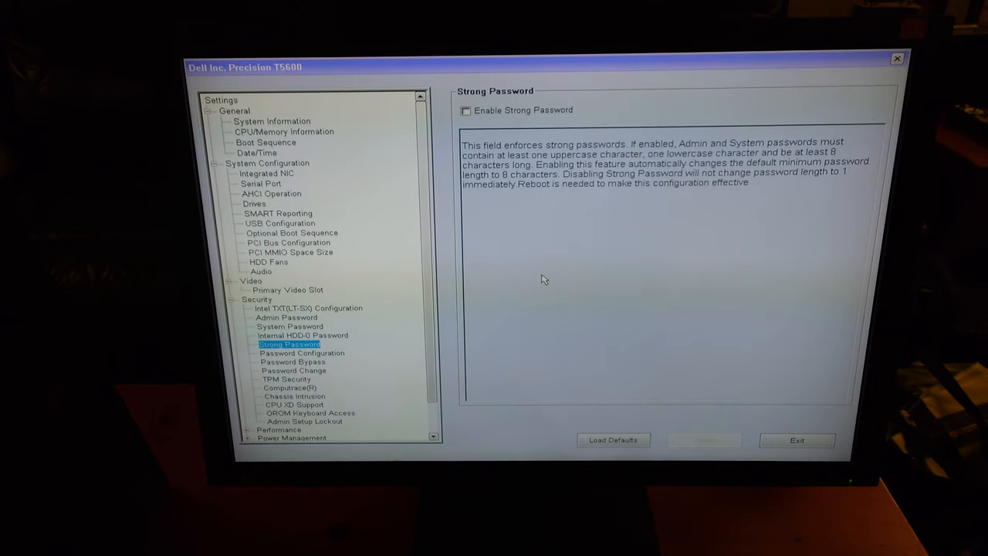
pyautogui.click(293, 370)
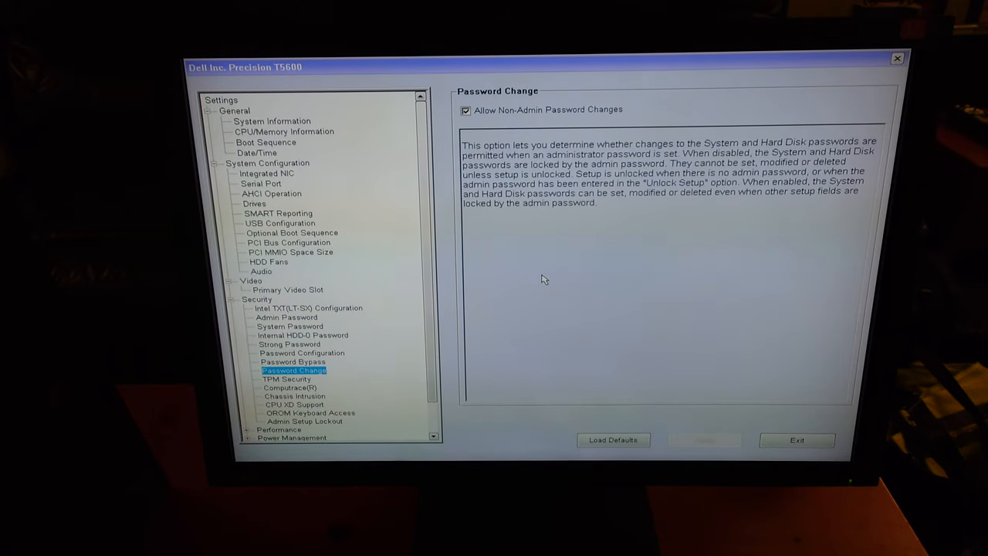
pyautogui.click(288, 387)
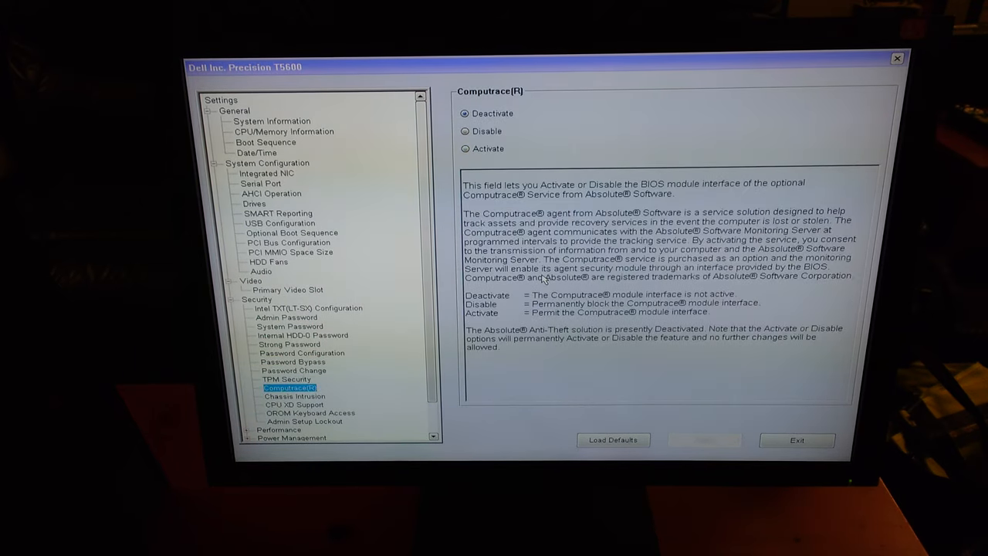
pyautogui.click(295, 404)
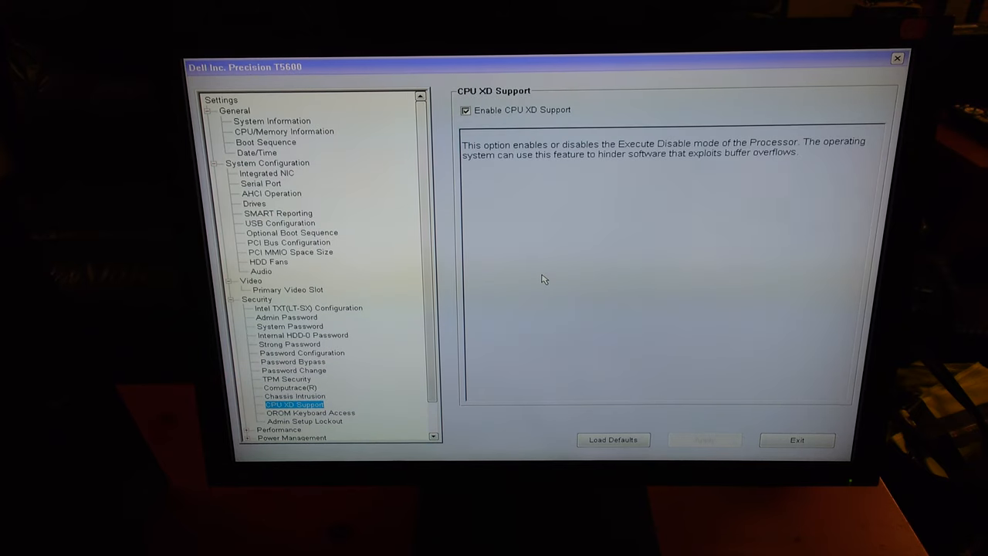
pyautogui.click(278, 429)
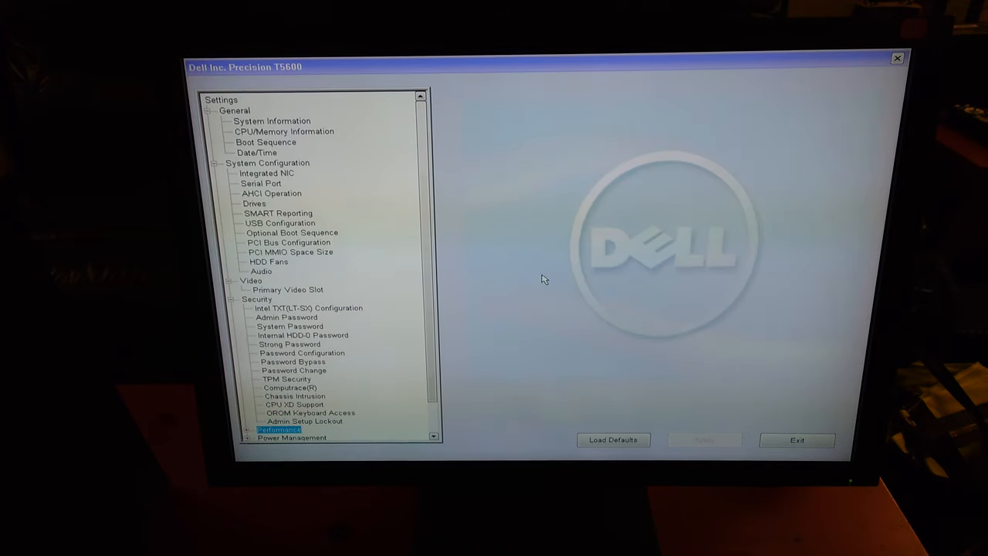
# Step: Expand Performance and confirm HyperThread control is set to Enabled
pyautogui.click(304, 435)
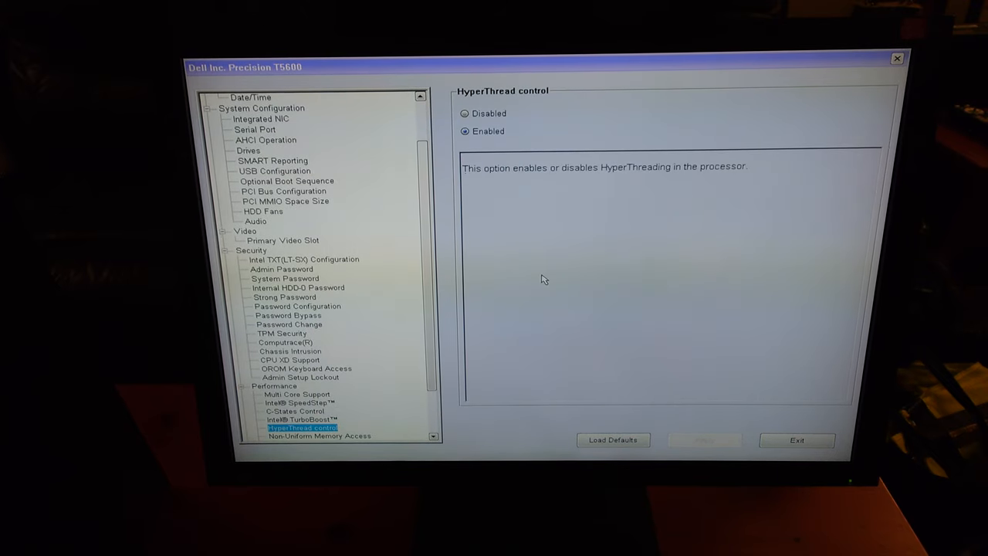
pyautogui.click(284, 436)
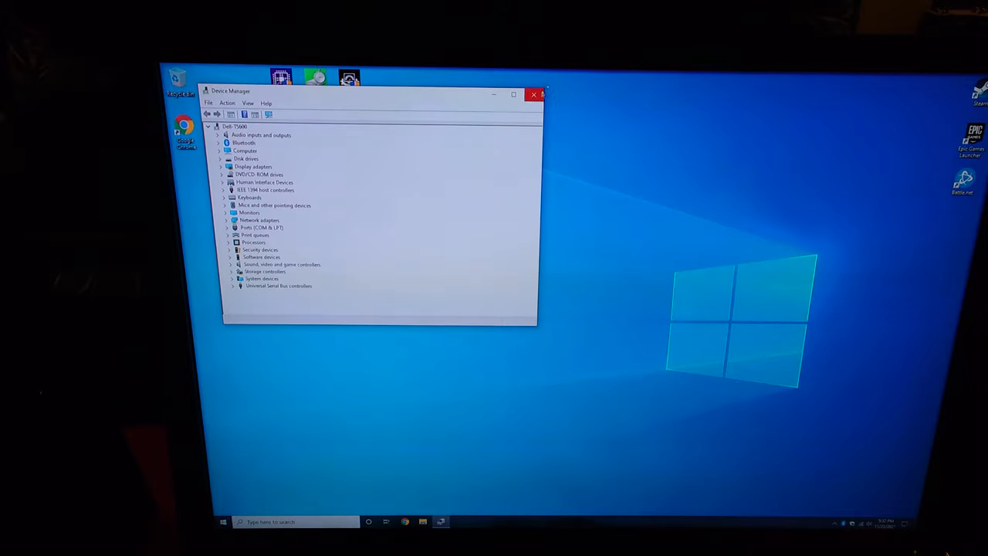
# Step: Close Device Manager to get back to the Windows 10 desktop
pyautogui.click(533, 94)
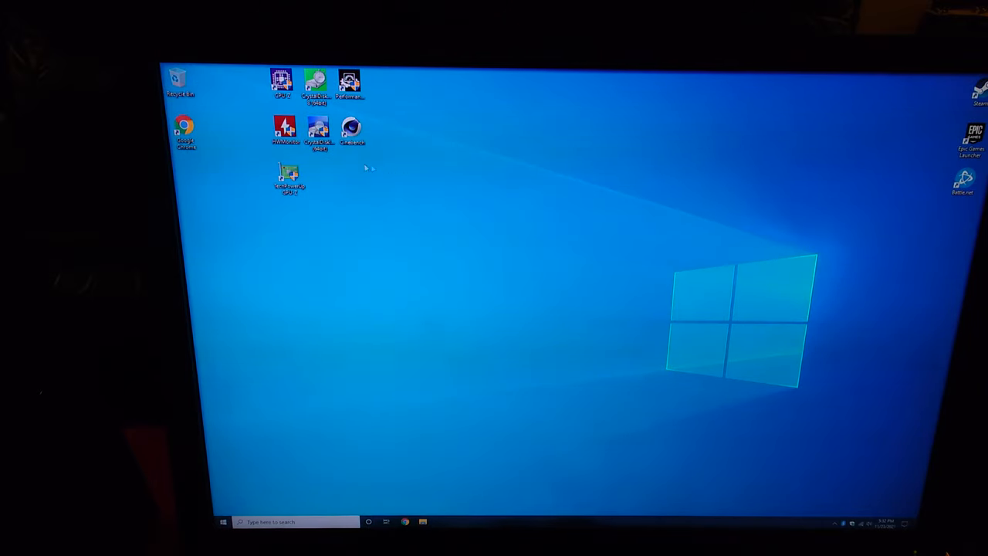
pyautogui.doubleClick(281, 82)
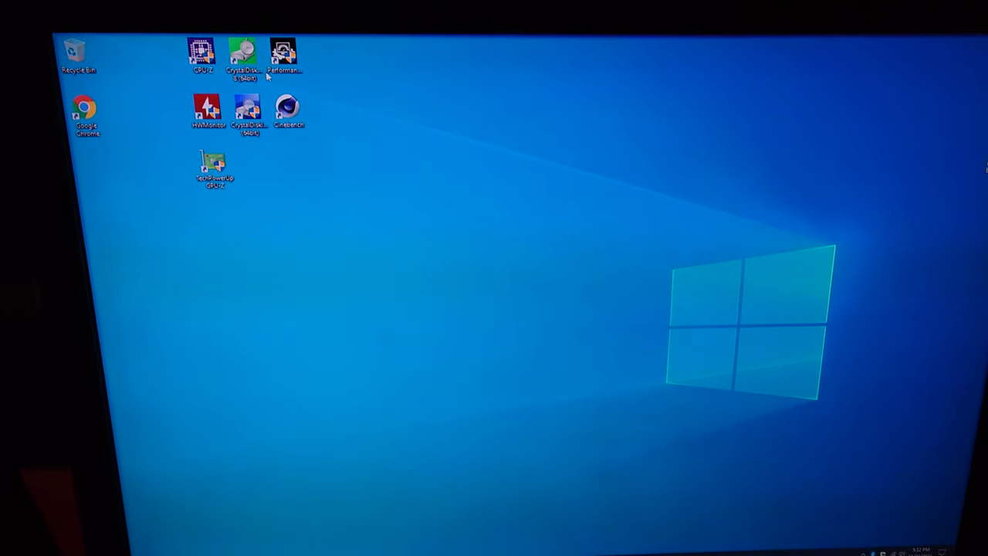
# Step: Launch CPU-Z to see the Xeon E5-2667 processor details, plus HWMonitor for sensors
pyautogui.doubleClick(202, 58)
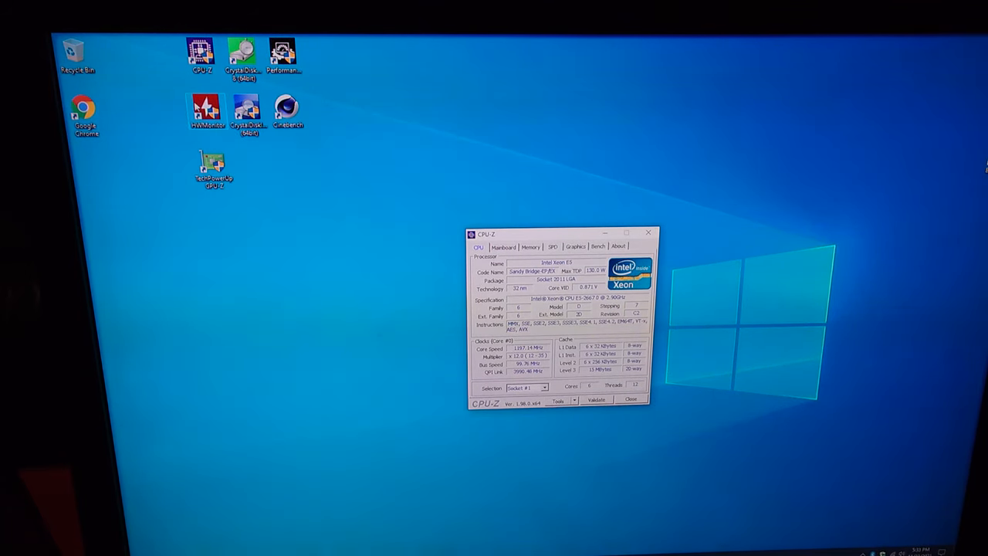
pyautogui.doubleClick(207, 112)
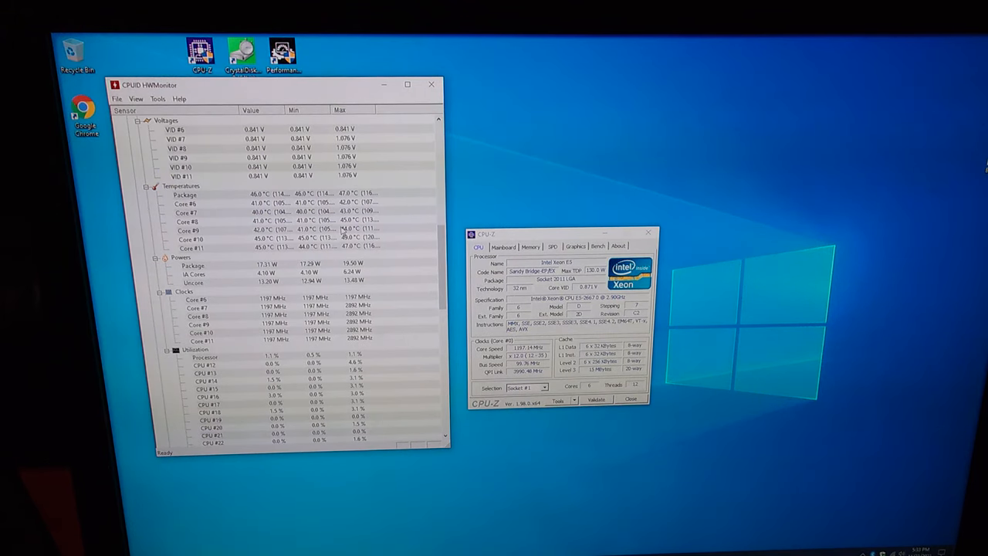
# Step: Scroll HWMonitor's sensor tree down to the drive and GPU readings
pyautogui.scroll(-3)
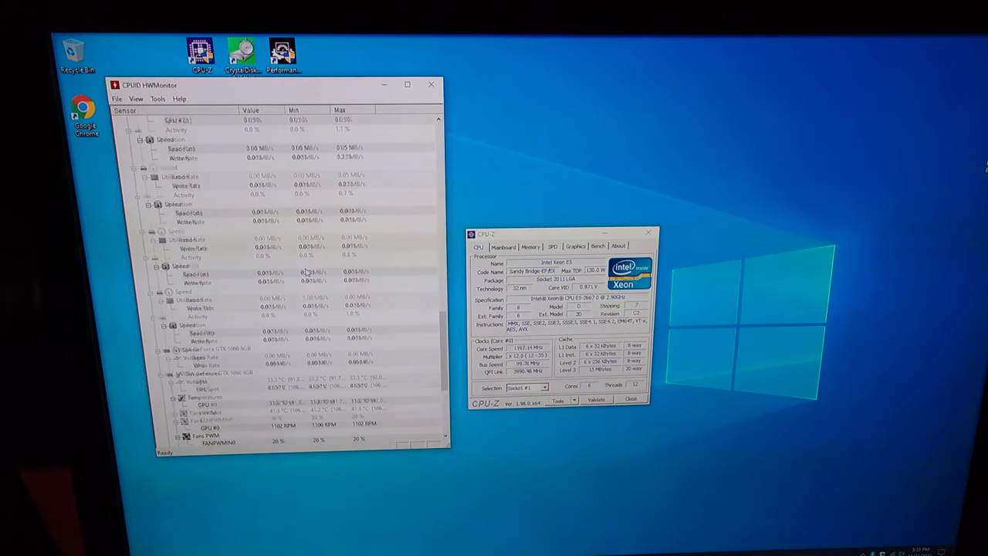
pyautogui.scroll(-3)
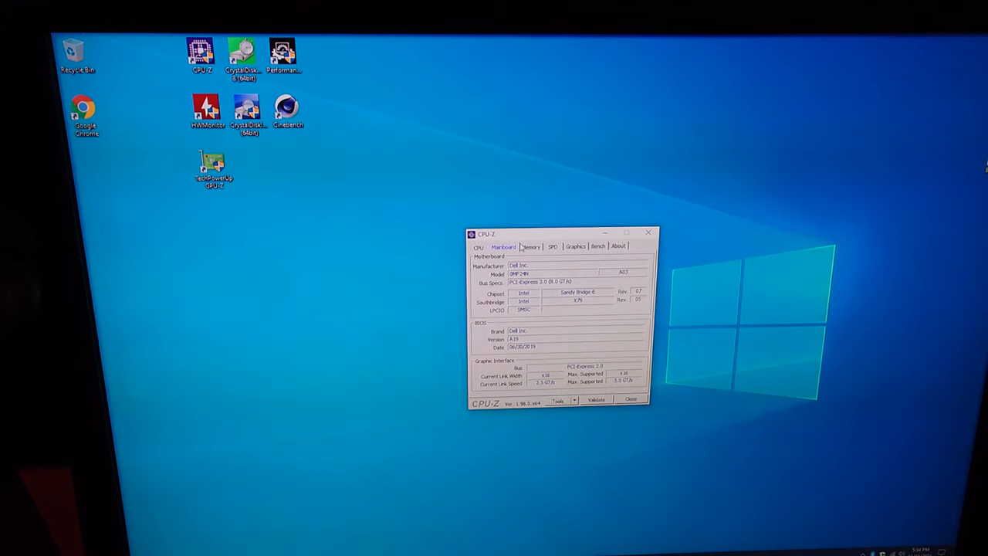
# Step: Check CPU-Z's Memory (32 GB DDR3), SPD and Graphics (GTX 1060 6GB) tabs, then close it
pyautogui.click(531, 245)
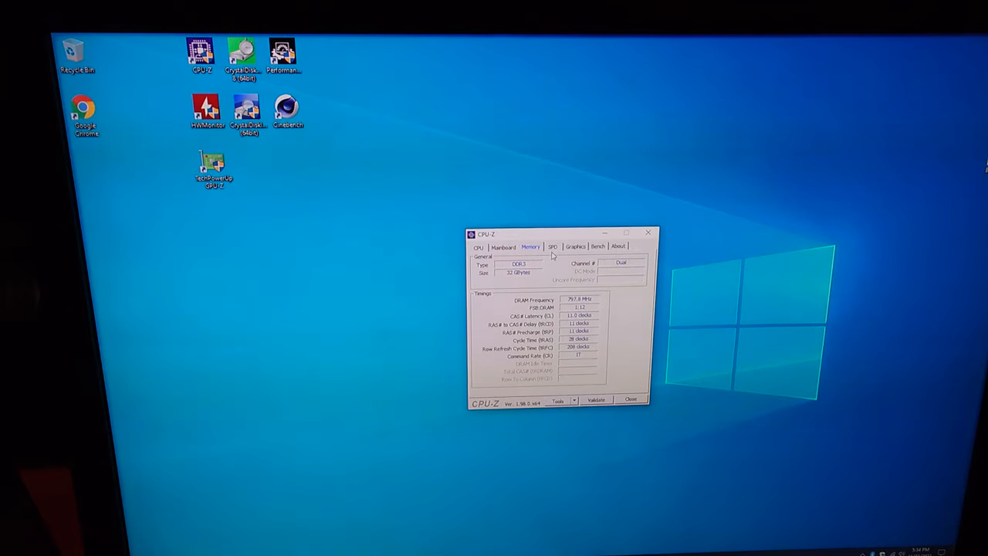
pyautogui.click(552, 246)
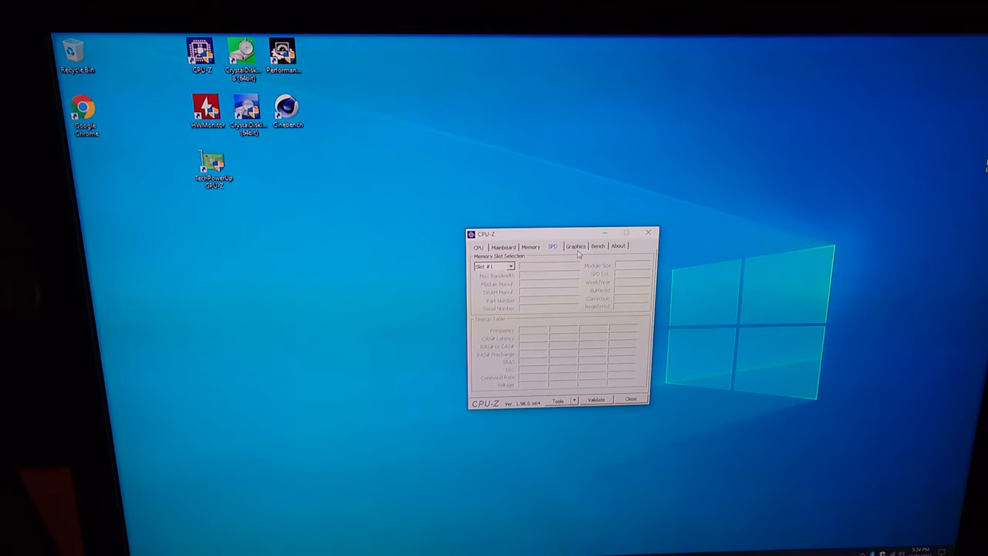
pyautogui.click(575, 245)
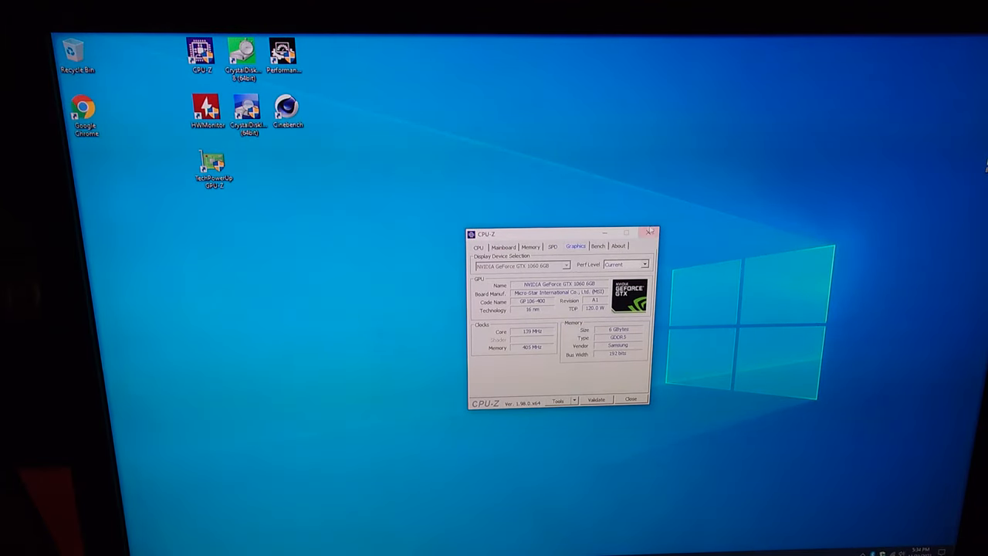
pyautogui.click(651, 232)
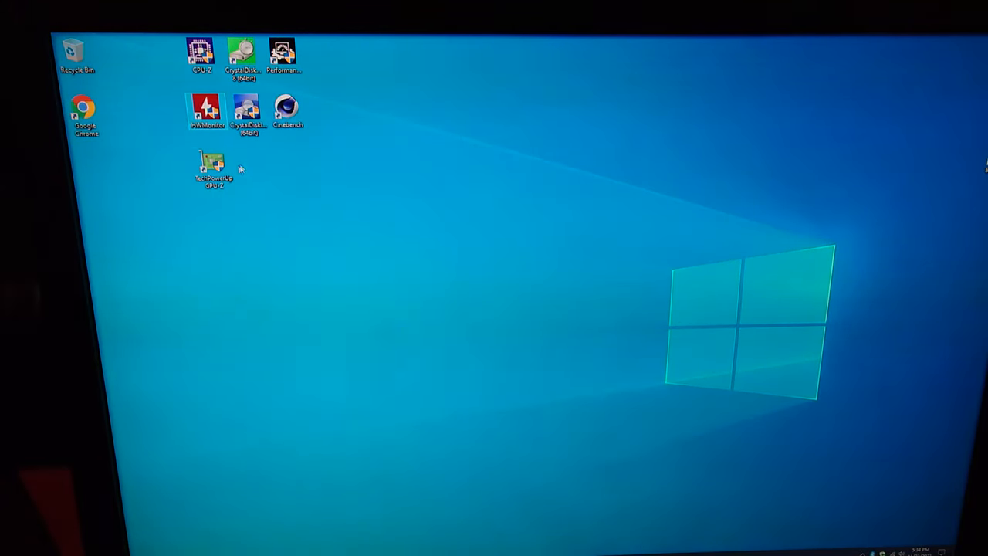
pyautogui.moveTo(283, 58)
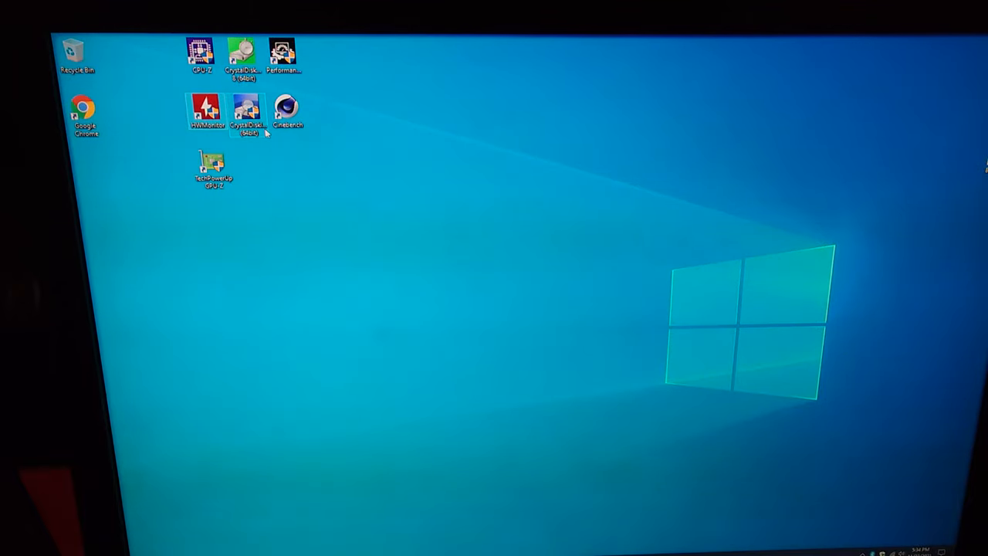
pyautogui.moveTo(243, 58)
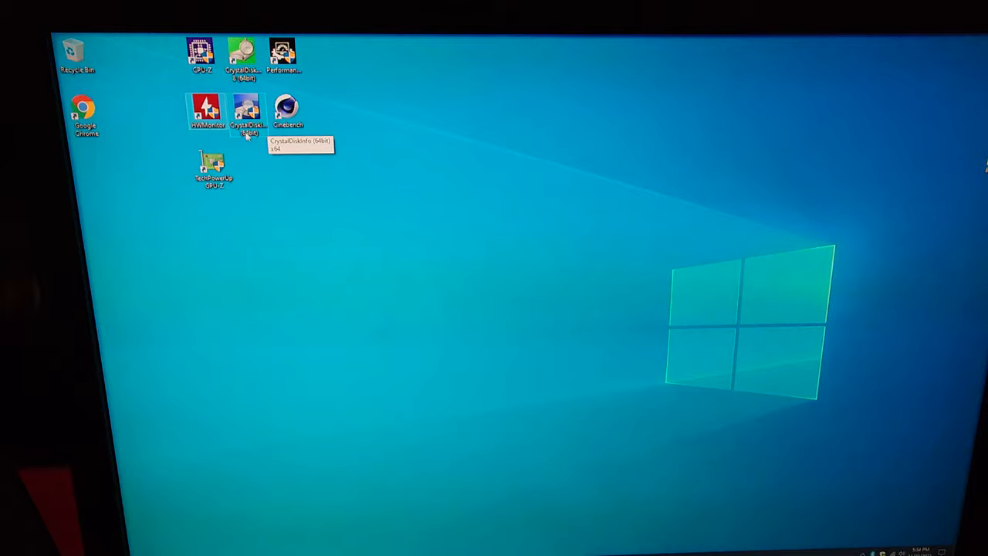
pyautogui.moveTo(185, 110)
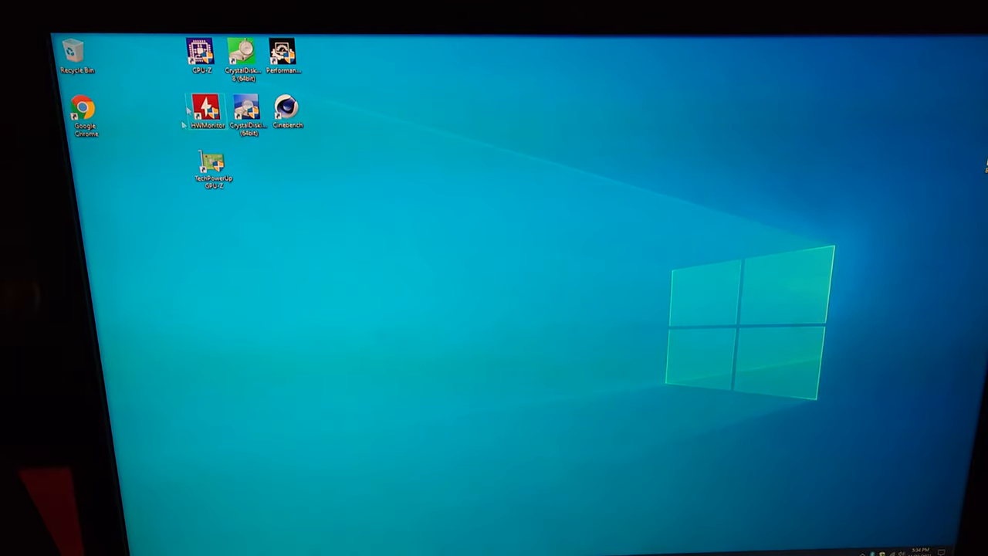
pyautogui.moveTo(301, 168)
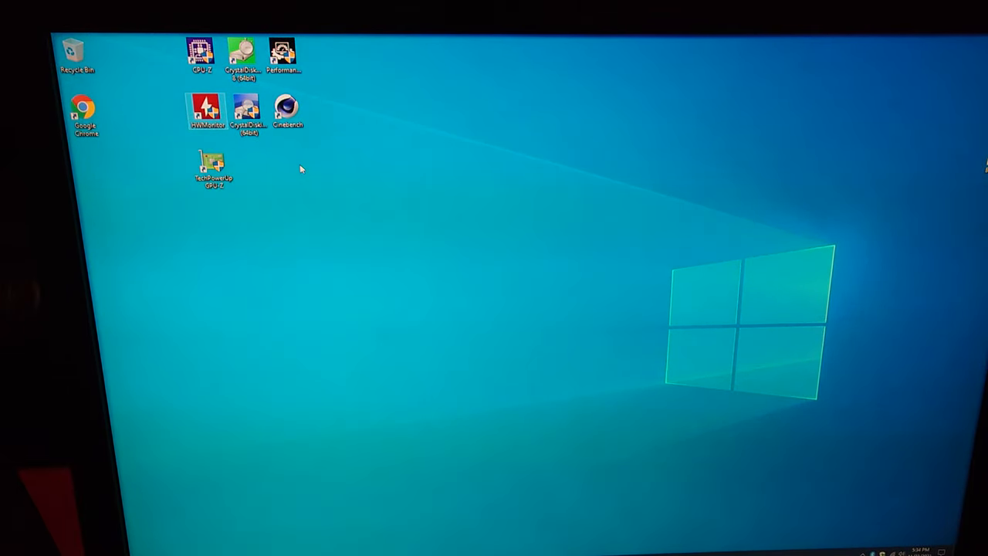
pyautogui.moveTo(282, 54)
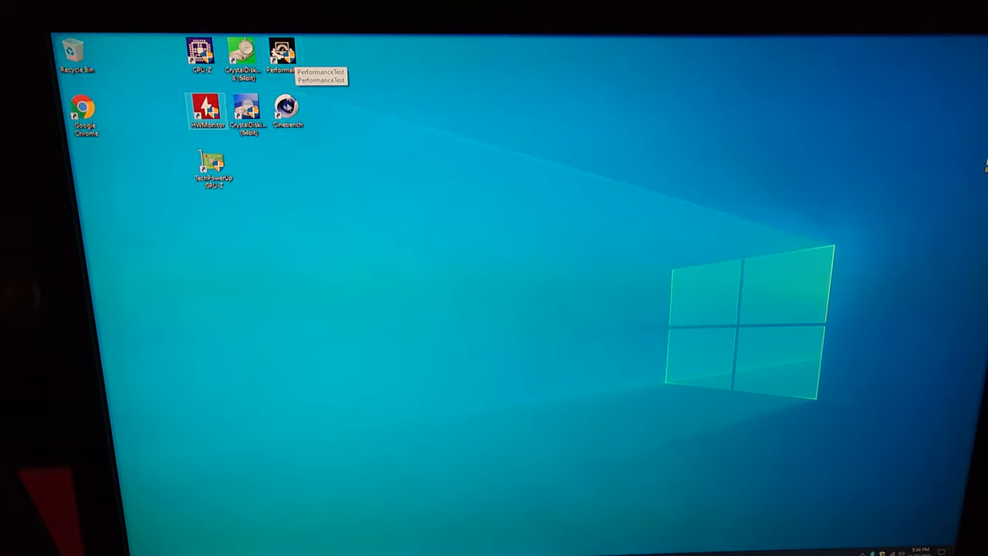
pyautogui.moveTo(817, 57)
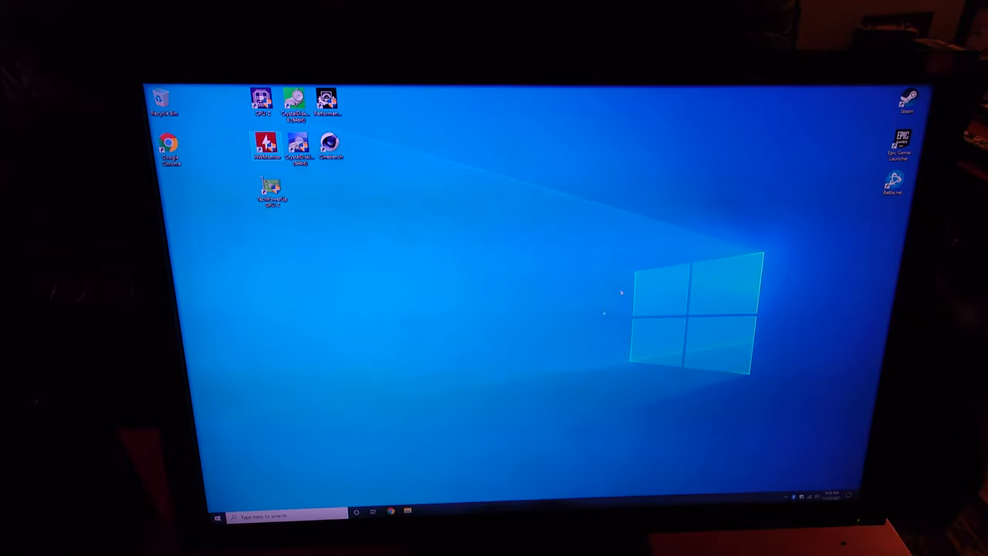
pyautogui.moveTo(610, 282)
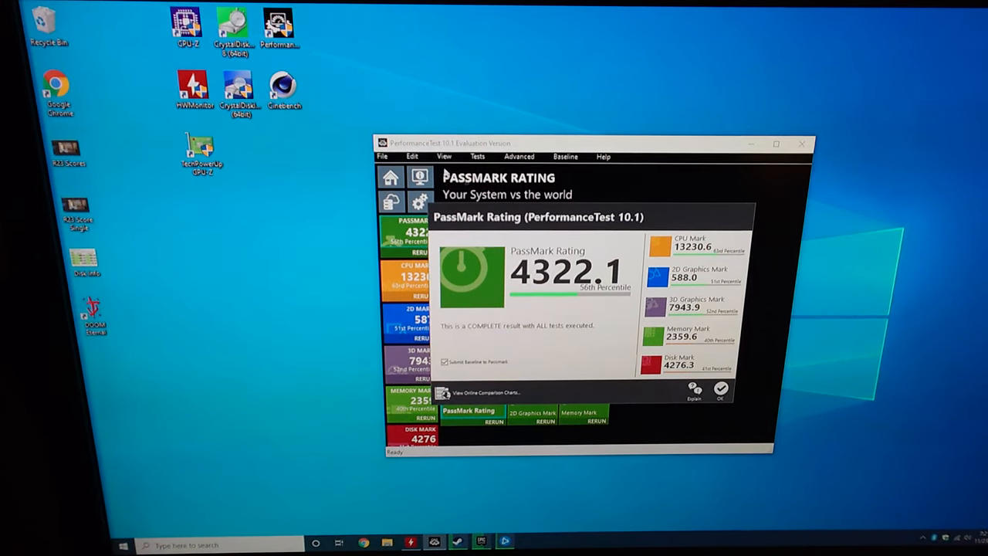
pyautogui.moveTo(625, 276)
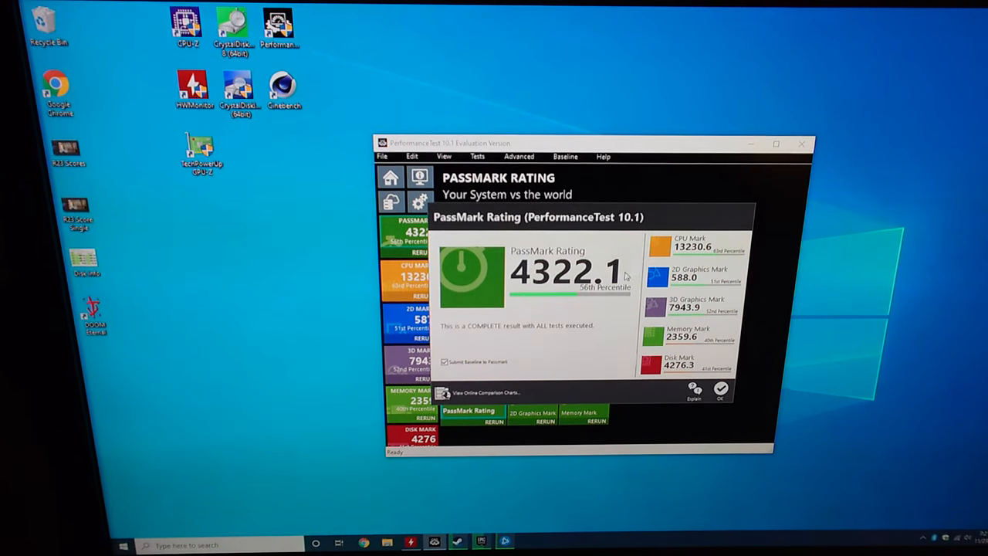
pyautogui.moveTo(656, 266)
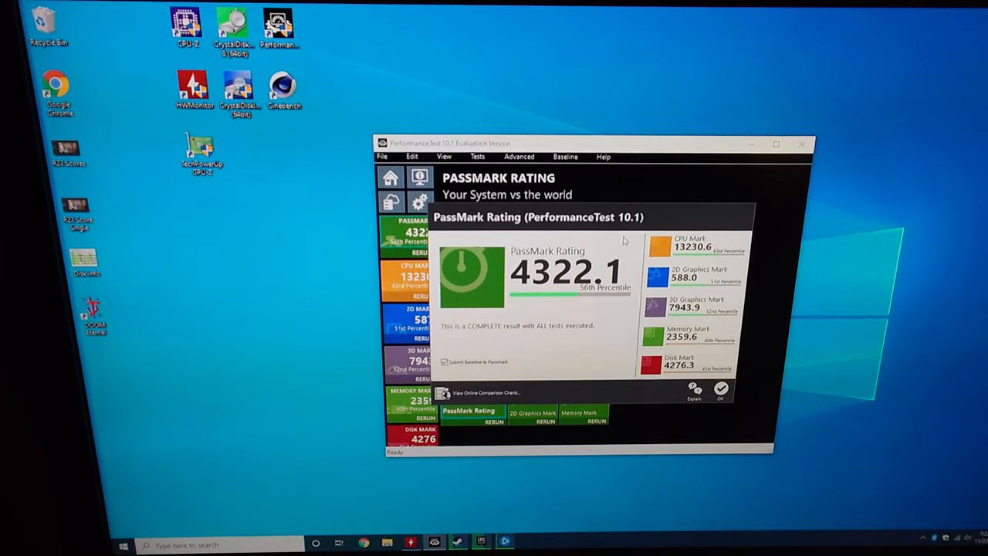
pyautogui.moveTo(673, 262)
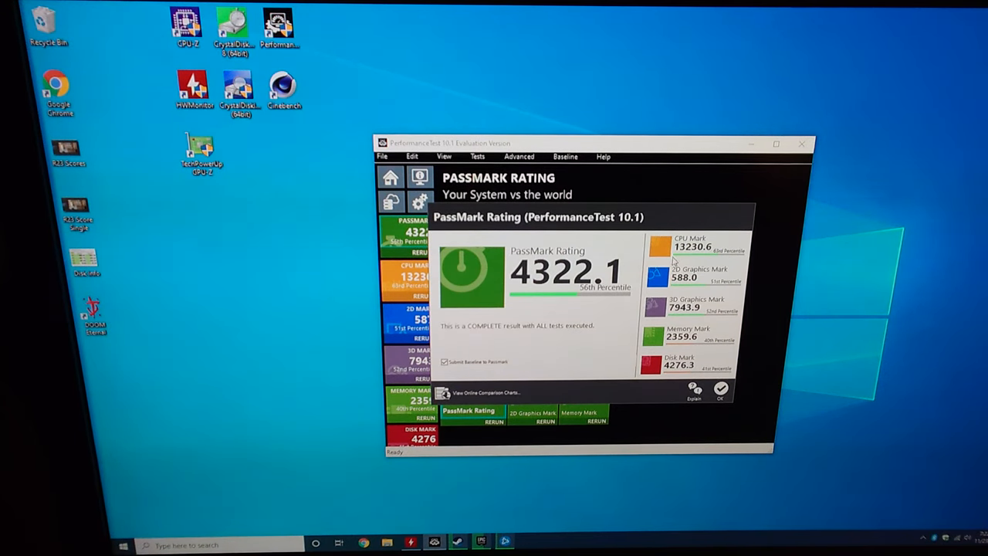
pyautogui.moveTo(681, 346)
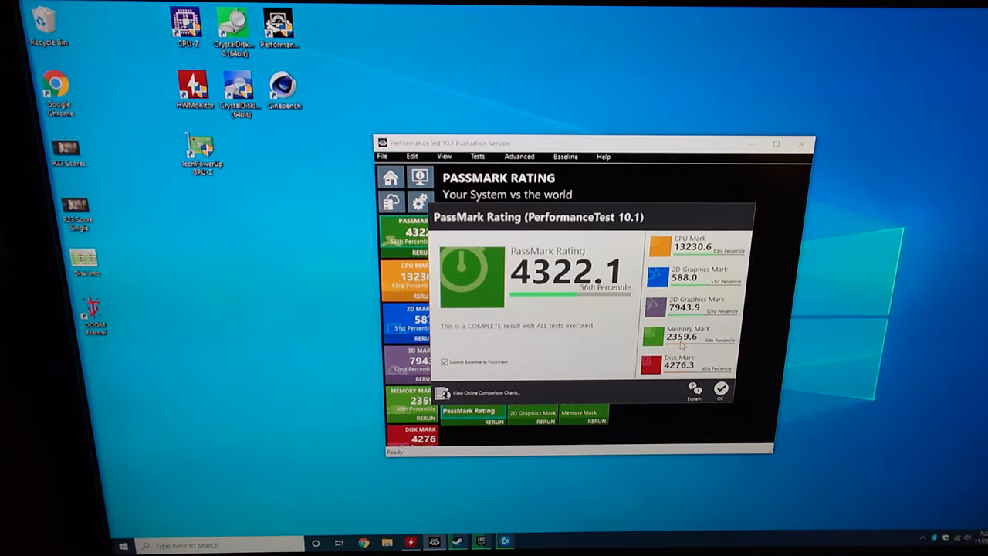
pyautogui.moveTo(703, 288)
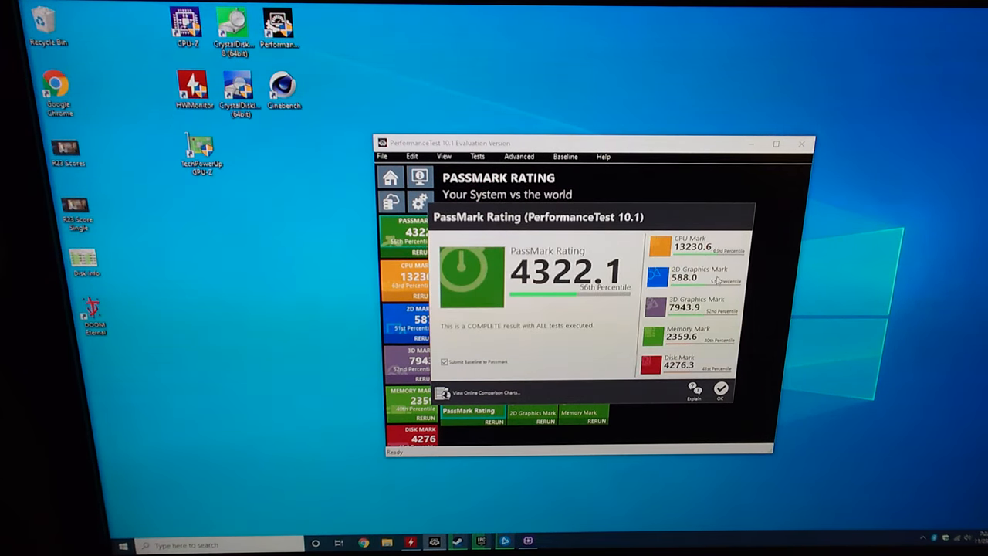
pyautogui.moveTo(683, 253)
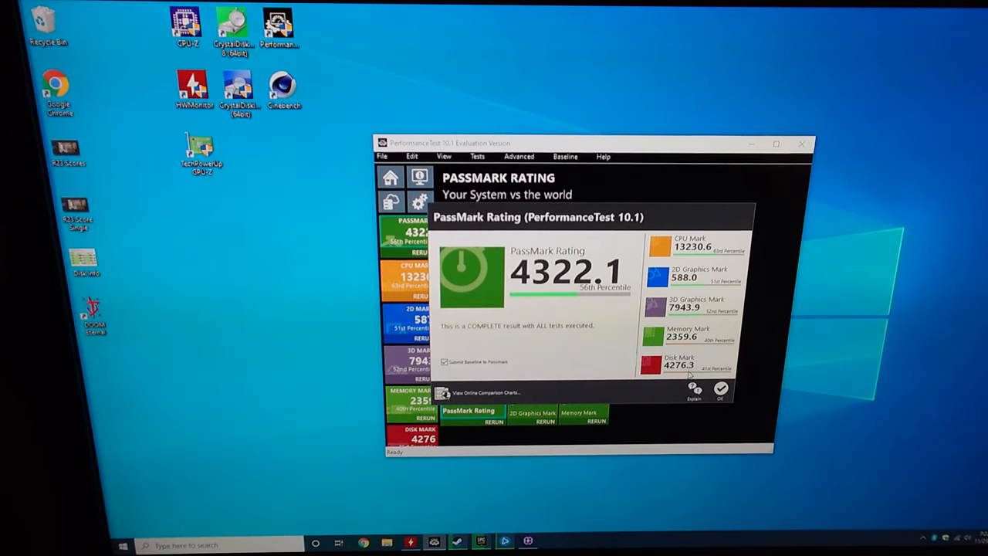
pyautogui.moveTo(707, 359)
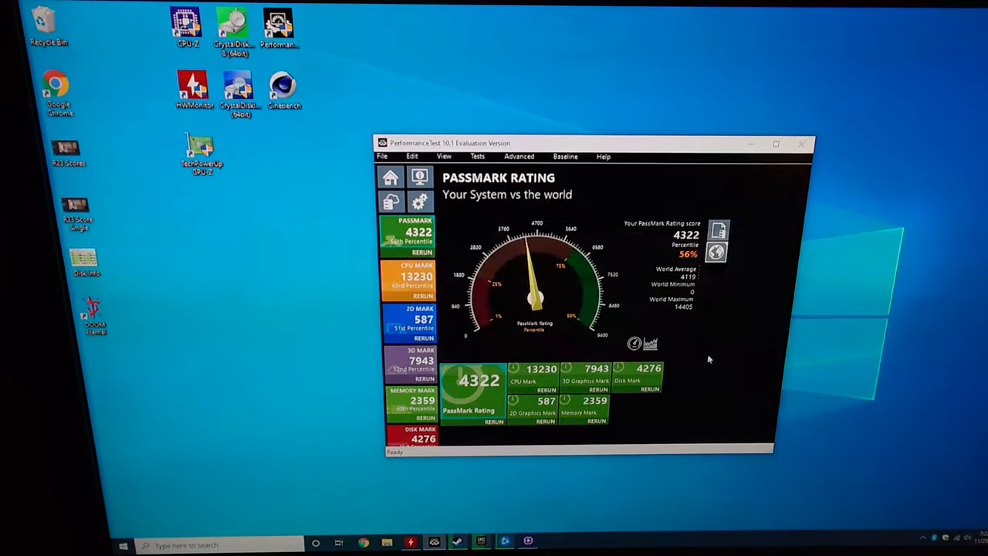
# Step: Close PerformanceTest and open the saved CrystalDiskMark screenshot showing 500.66 MB/s read
pyautogui.click(801, 143)
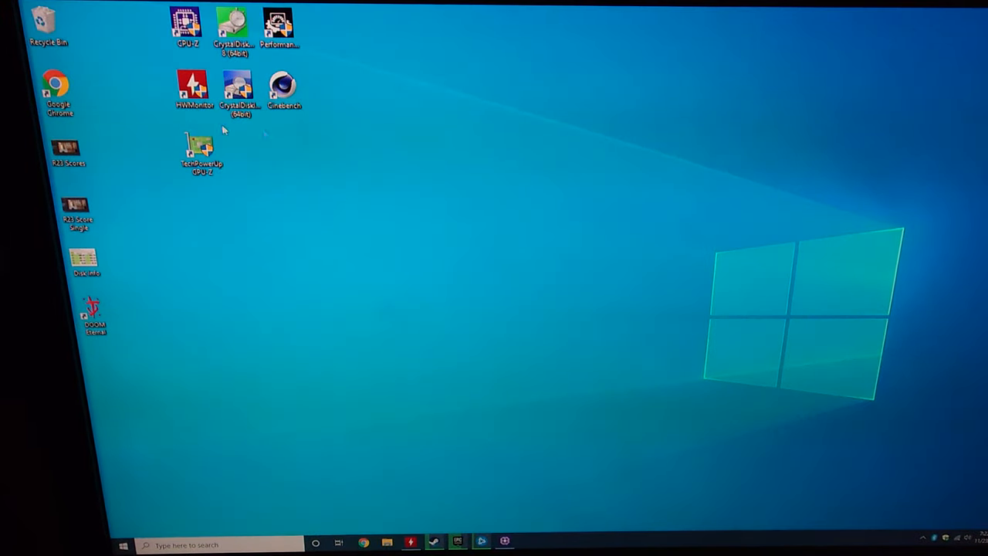
pyautogui.doubleClick(85, 259)
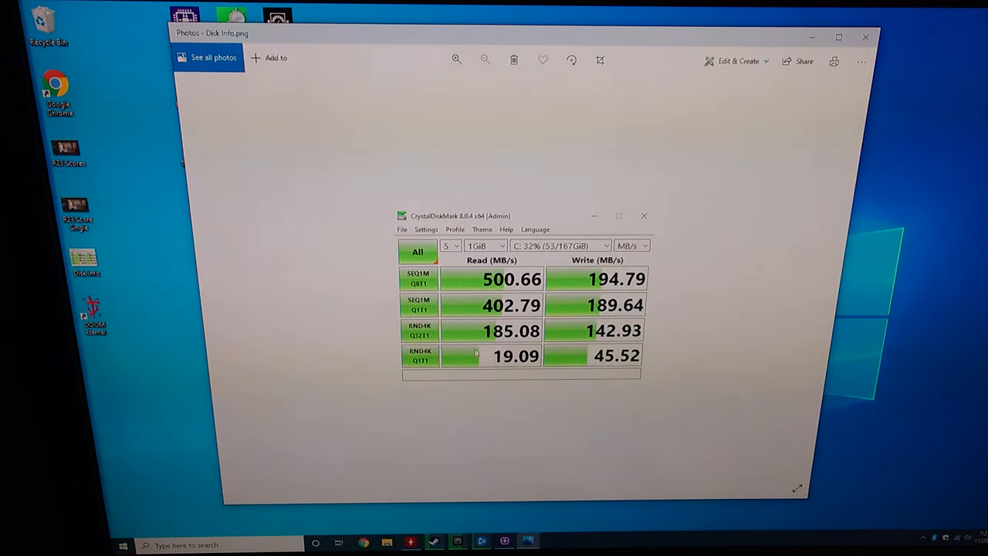
pyautogui.moveTo(579, 327)
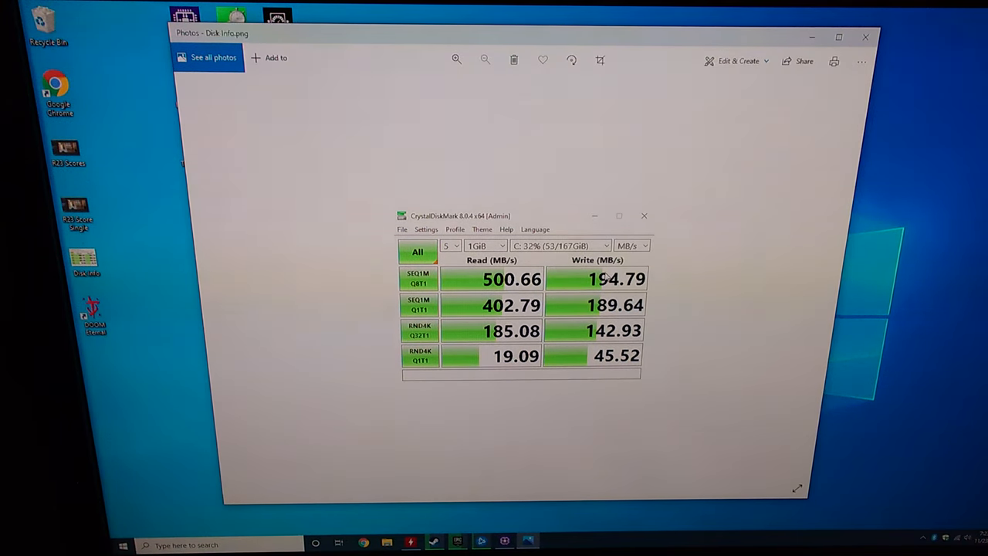
pyautogui.moveTo(618, 232)
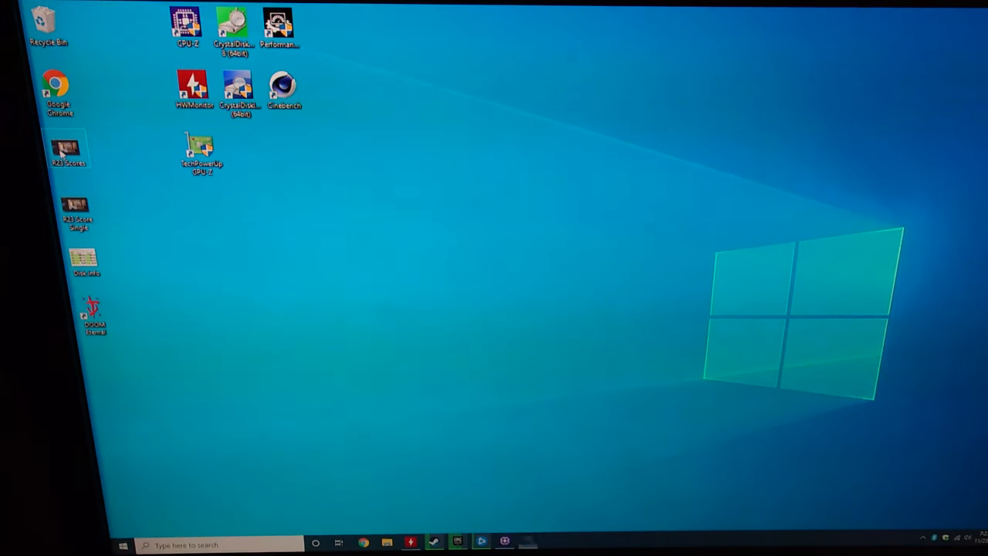
# Step: Open the R23 Scores image in Photos and zoom in on the 8766-point result
pyautogui.doubleClick(68, 150)
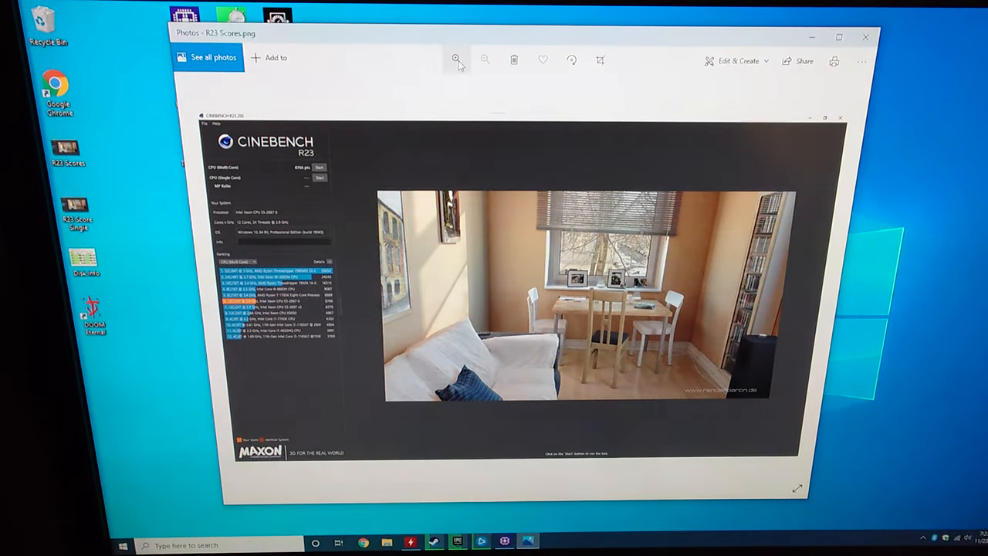
pyautogui.click(456, 59)
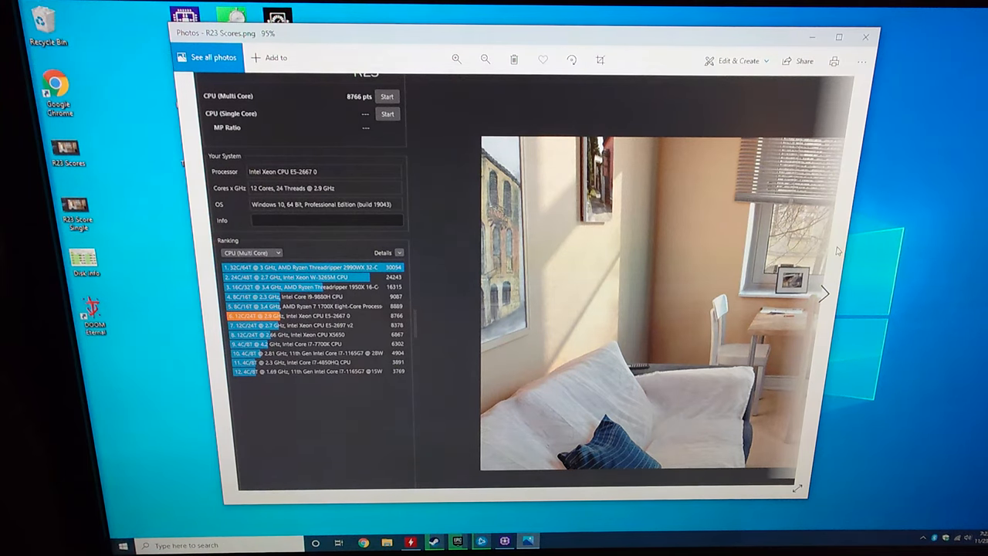
pyautogui.moveTo(529, 98)
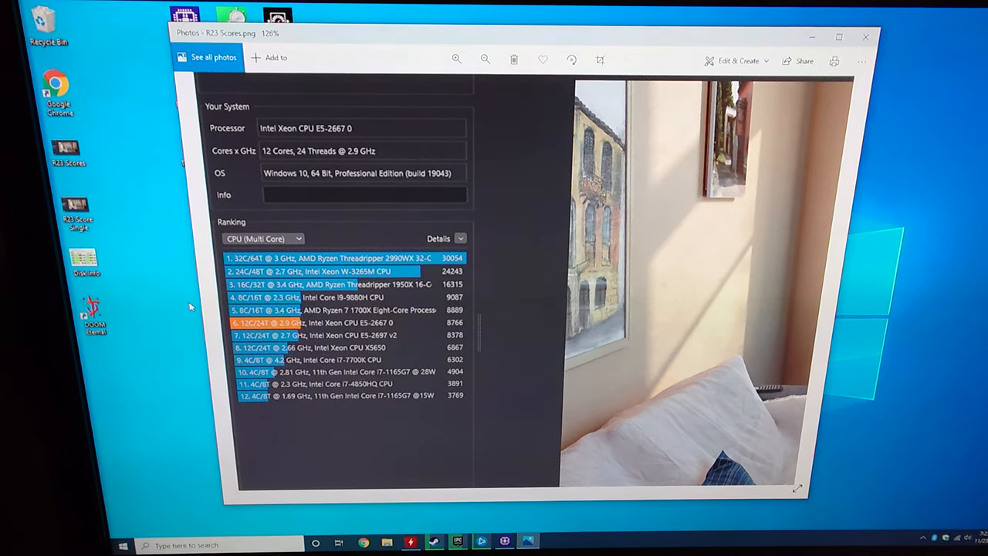
pyautogui.moveTo(297, 309)
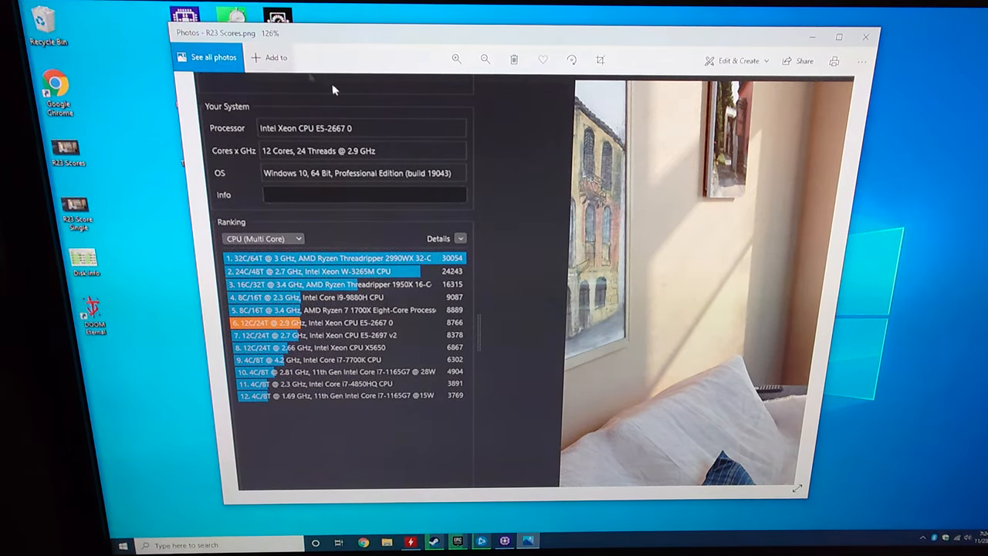
pyautogui.moveTo(450, 301)
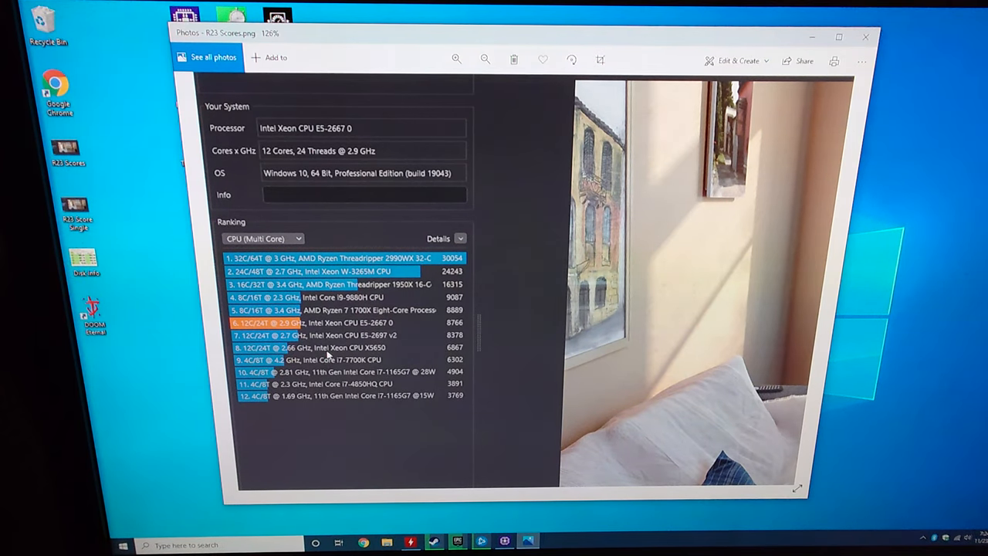
pyautogui.moveTo(362, 349)
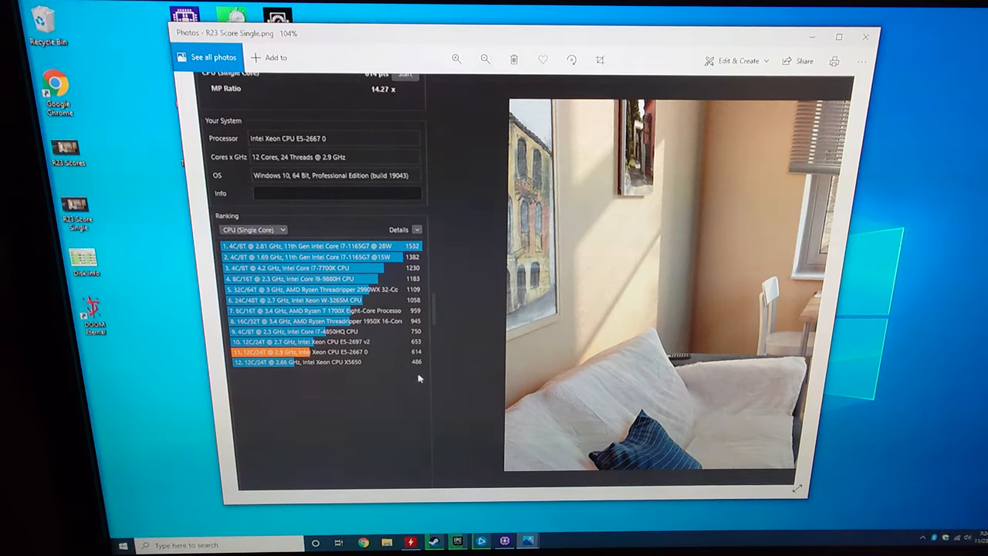
pyautogui.moveTo(290, 342)
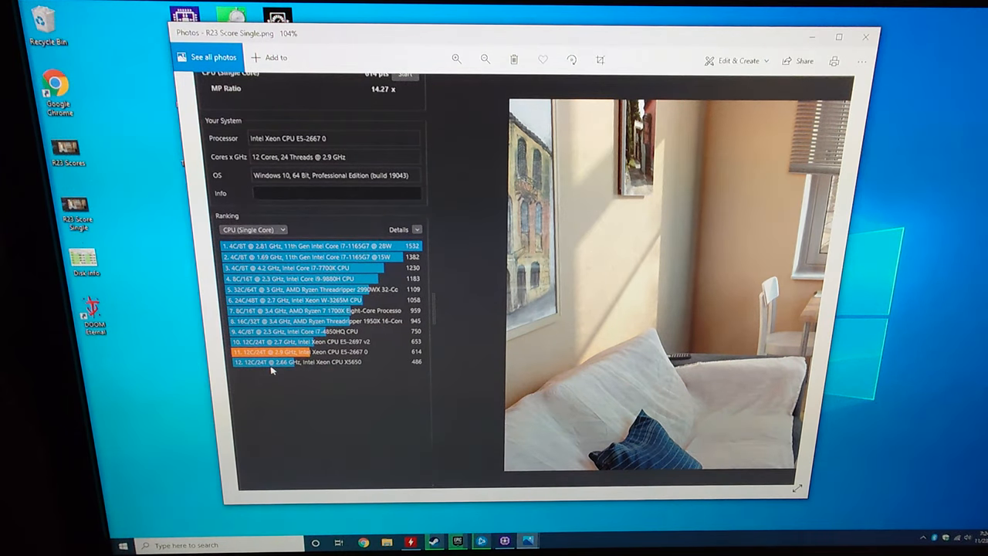
pyautogui.moveTo(430, 363)
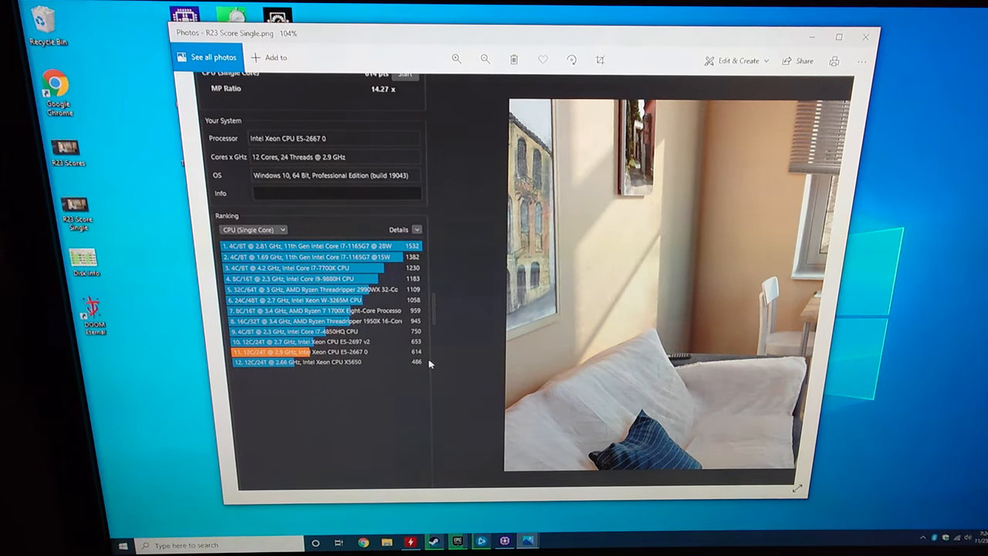
pyautogui.moveTo(368, 374)
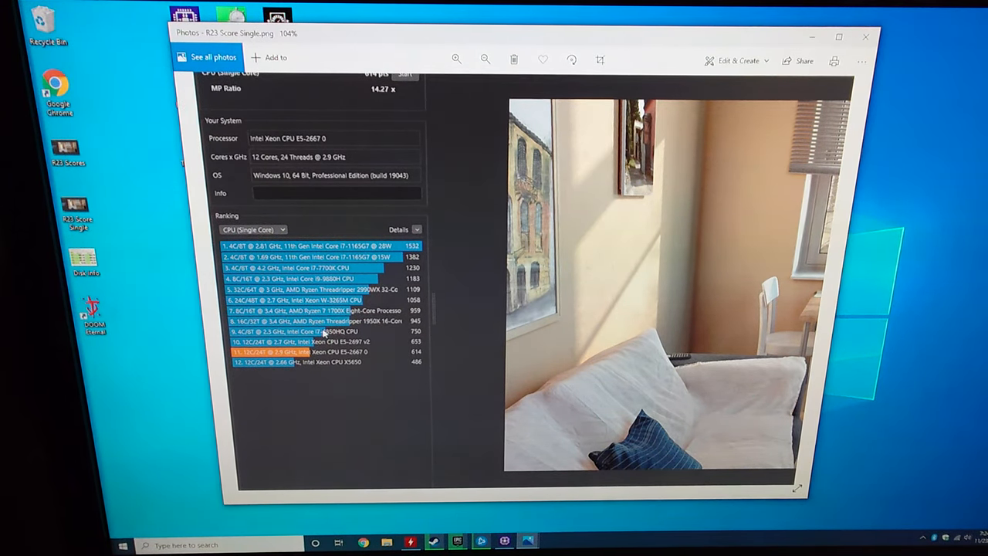
pyautogui.moveTo(308, 313)
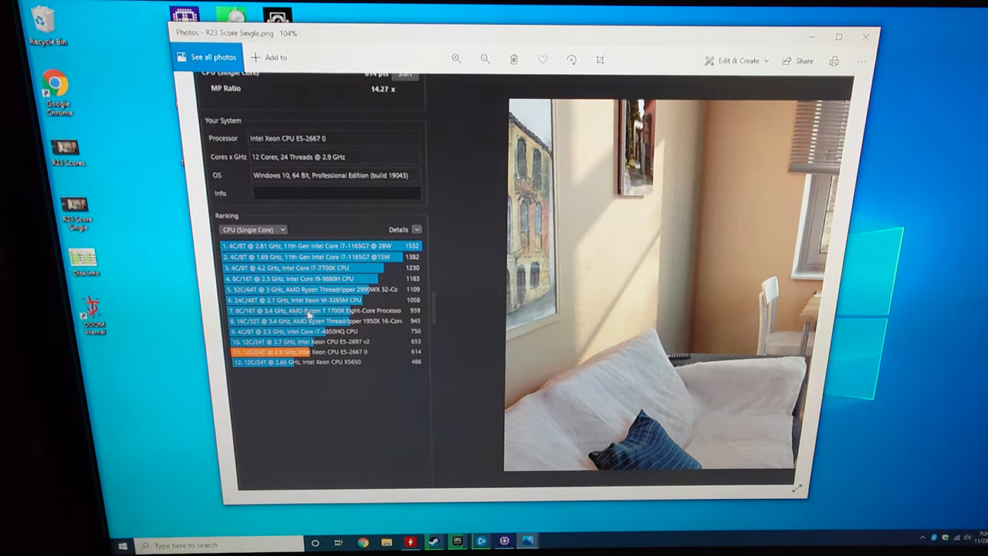
pyautogui.moveTo(390, 331)
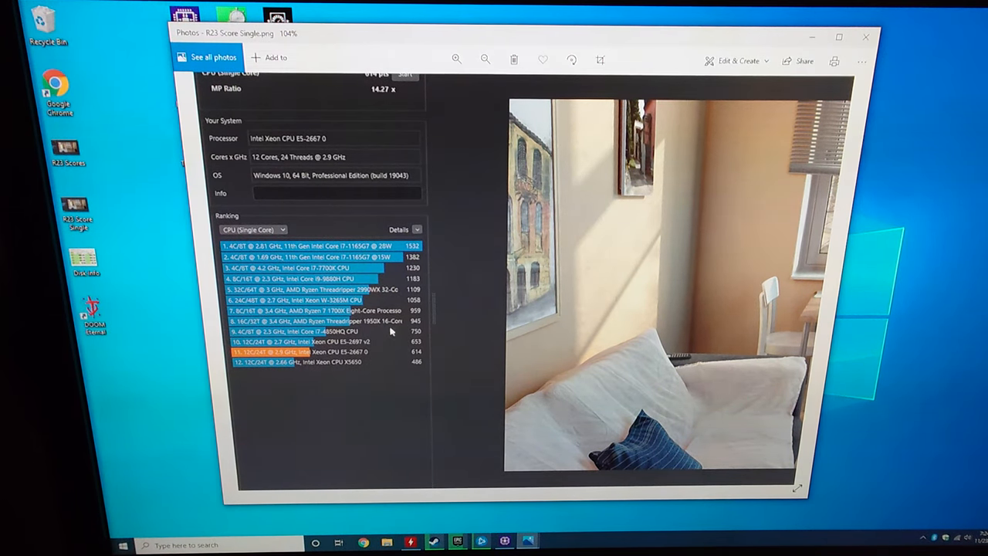
pyautogui.moveTo(436, 298)
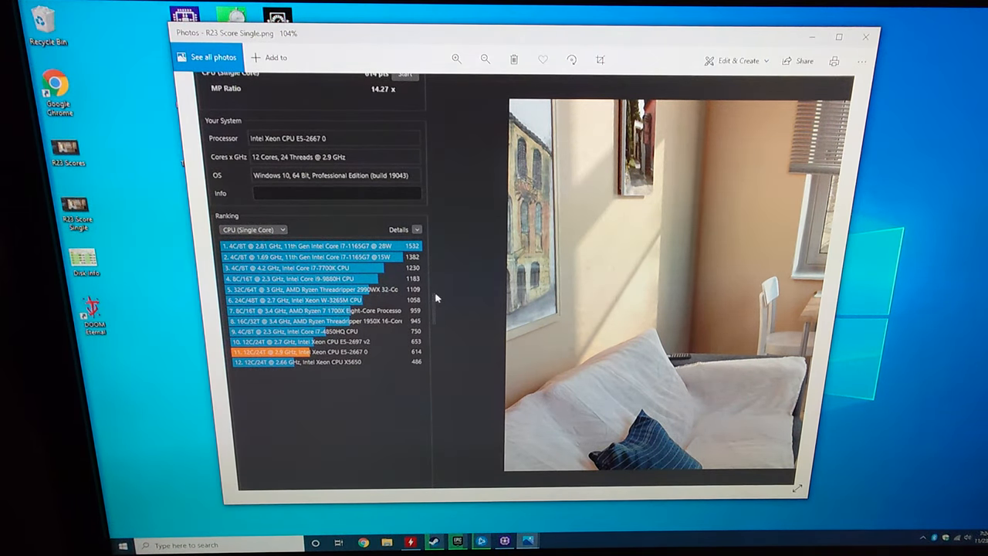
pyautogui.moveTo(328, 191)
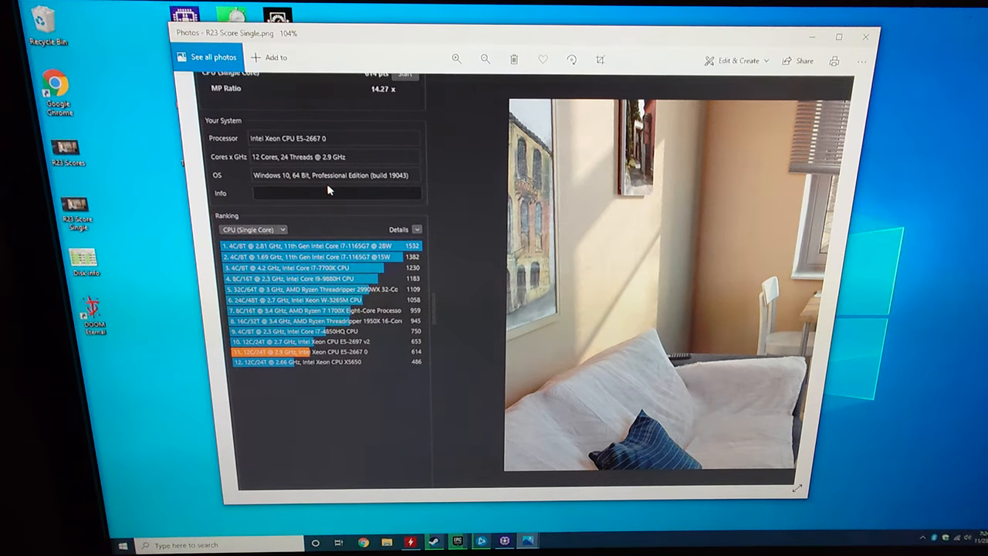
pyautogui.moveTo(635, 80)
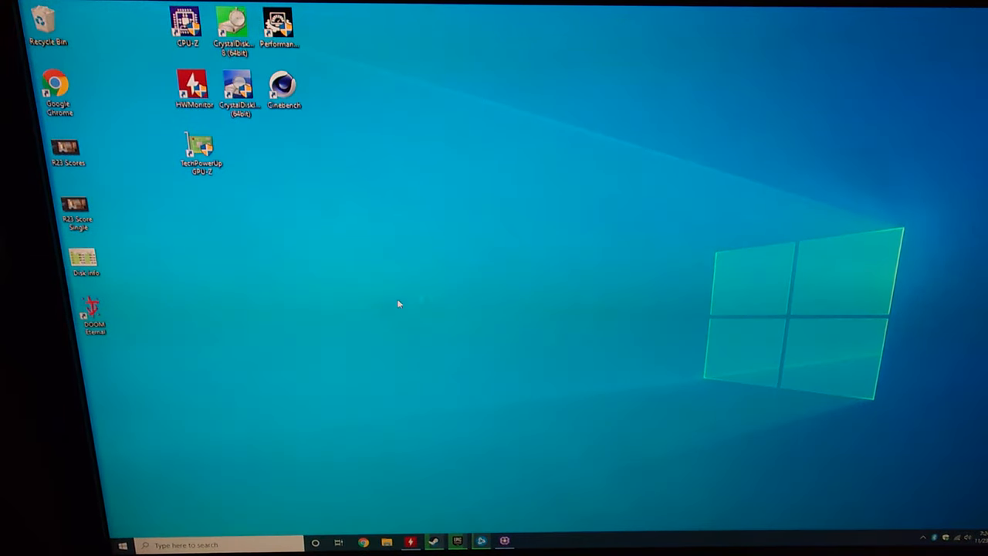
pyautogui.moveTo(82, 357)
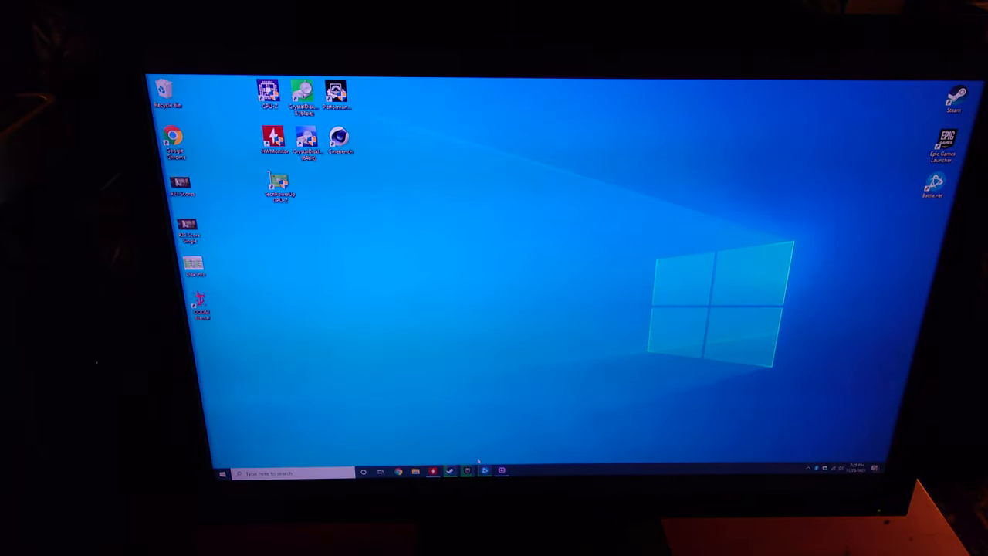
pyautogui.moveTo(308, 324)
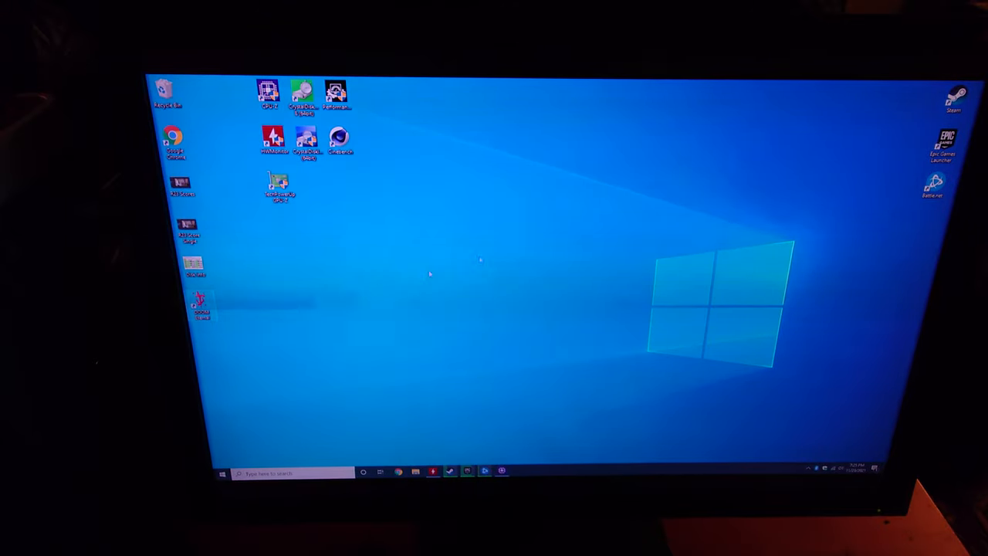
pyautogui.moveTo(164, 87)
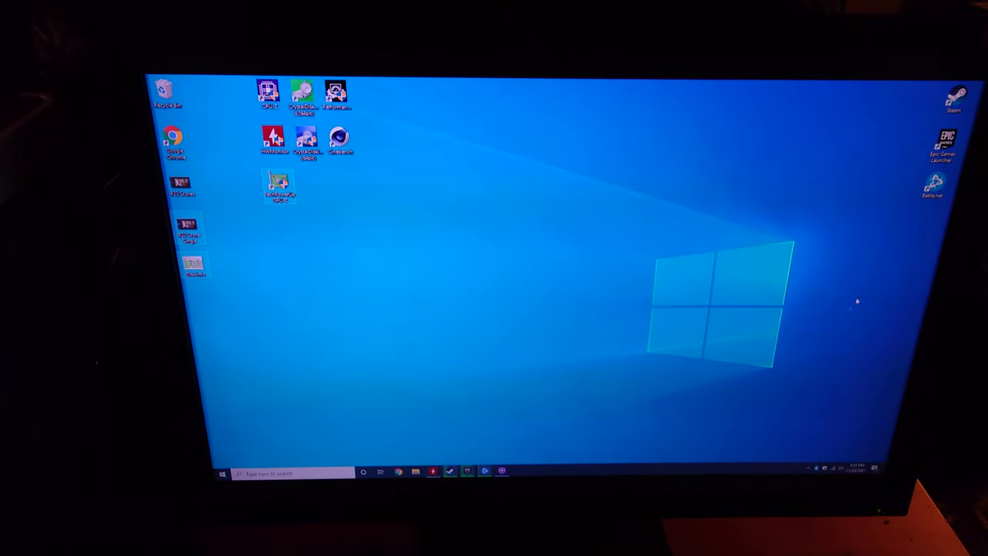
pyautogui.moveTo(521, 381)
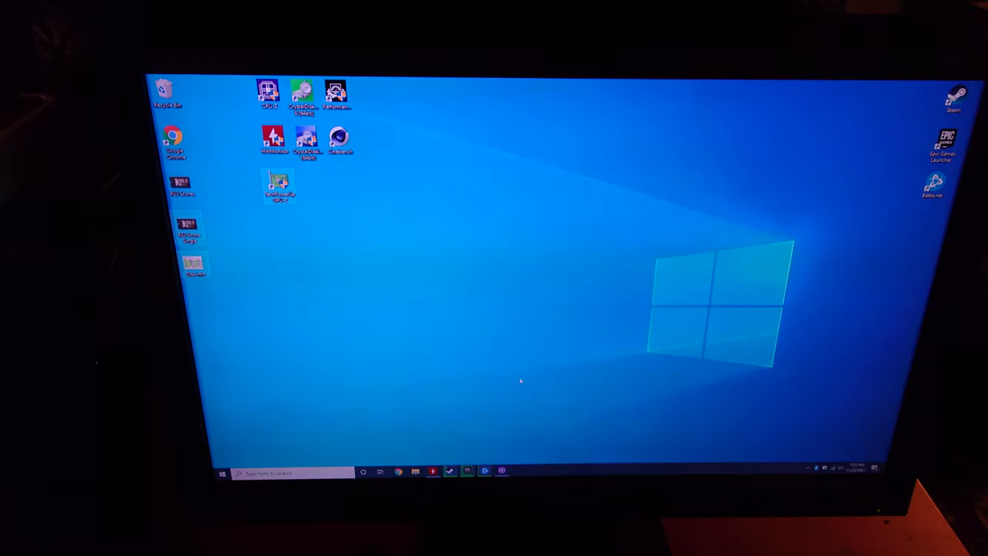